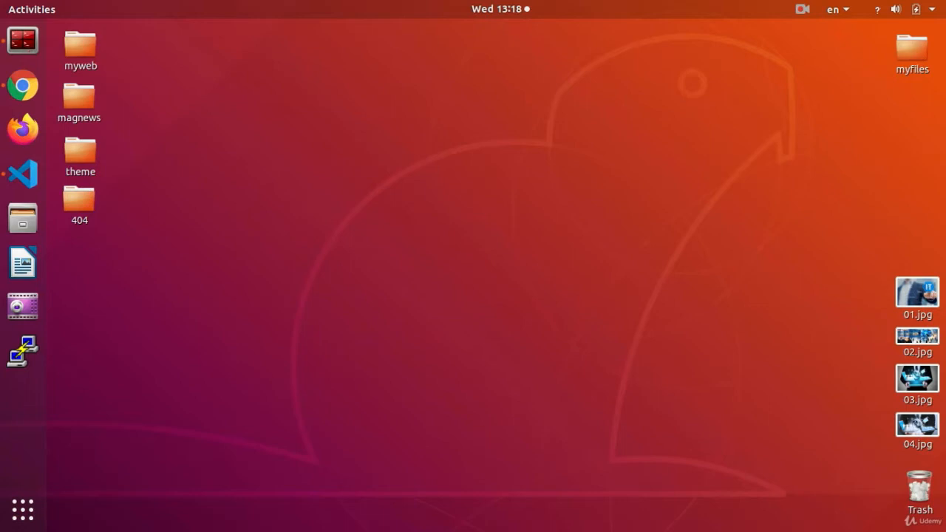
{"action": "mouse_move", "coordinate": [582, 287]}
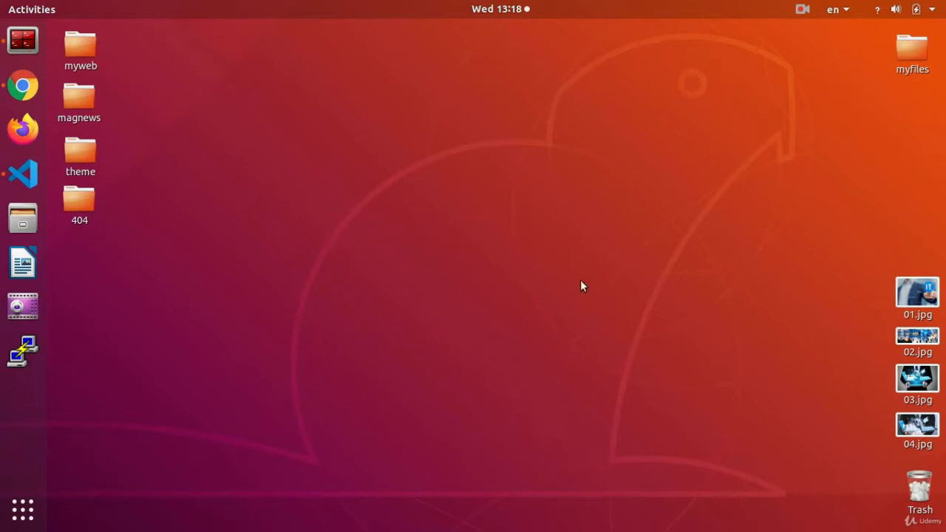
- Launch Google Chrome from the Ubuntu dock
{"action": "left_click", "coordinate": [22, 86]}
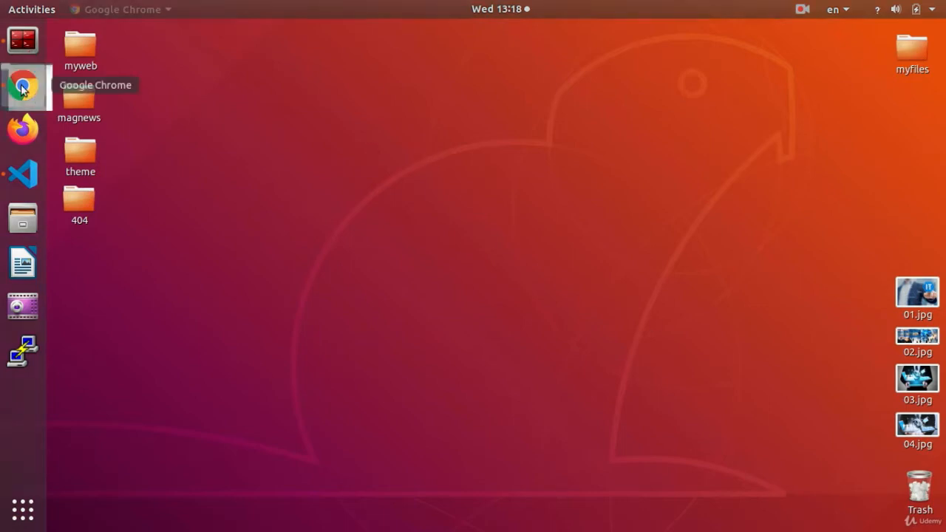
- Show the admin Emails List and tick emails 9 and 10, re-ticking row 9
{"action": "left_click", "coordinate": [22, 87]}
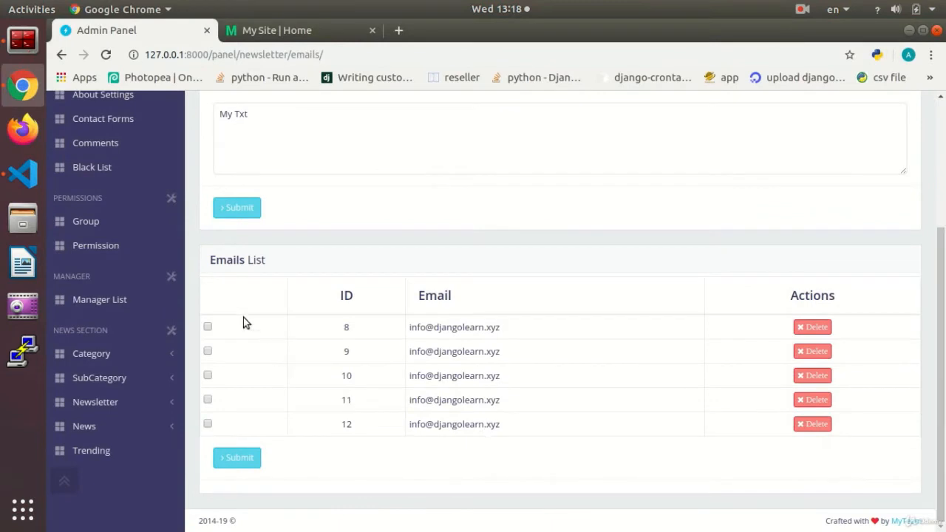
{"action": "mouse_move", "coordinate": [260, 320]}
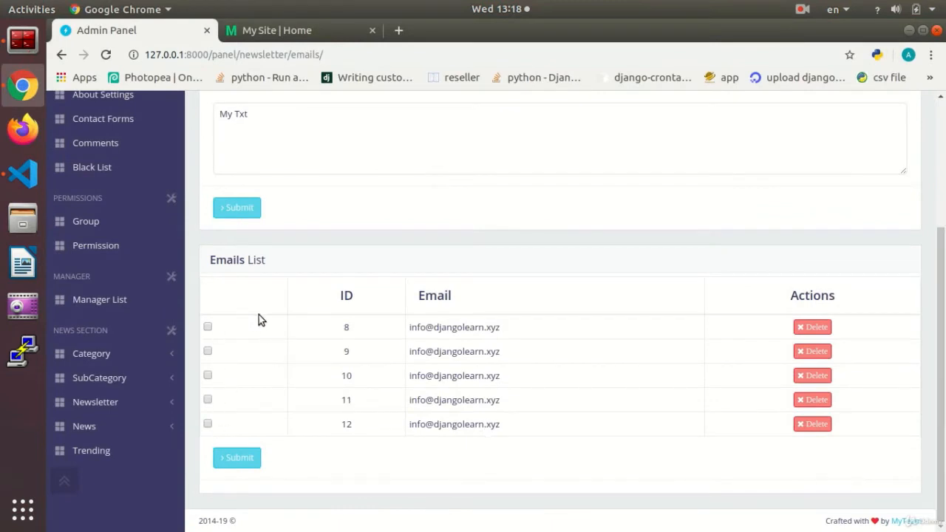
{"action": "mouse_move", "coordinate": [710, 359]}
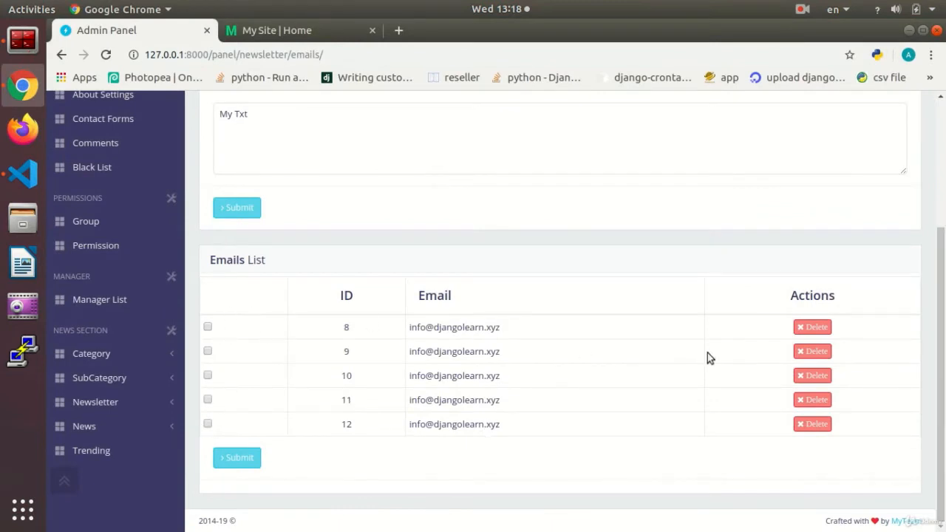
{"action": "mouse_move", "coordinate": [602, 390]}
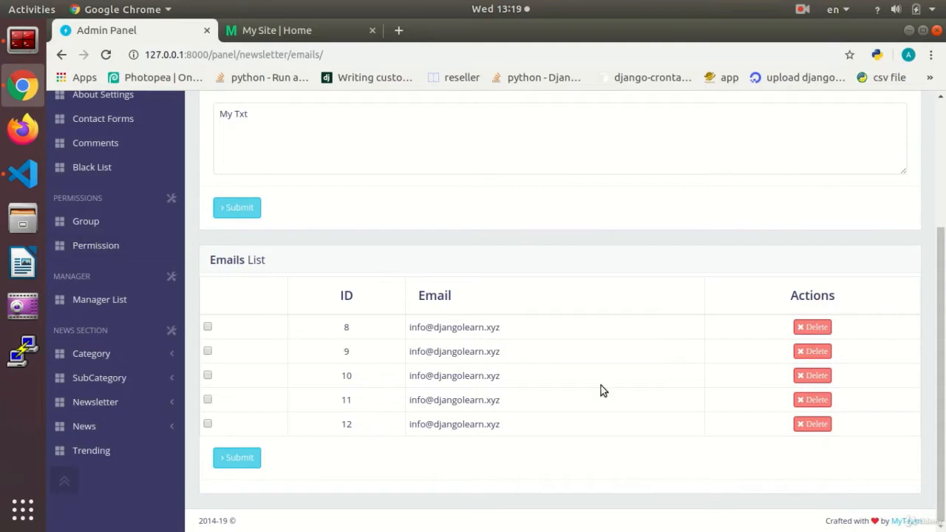
{"action": "mouse_move", "coordinate": [22, 174]}
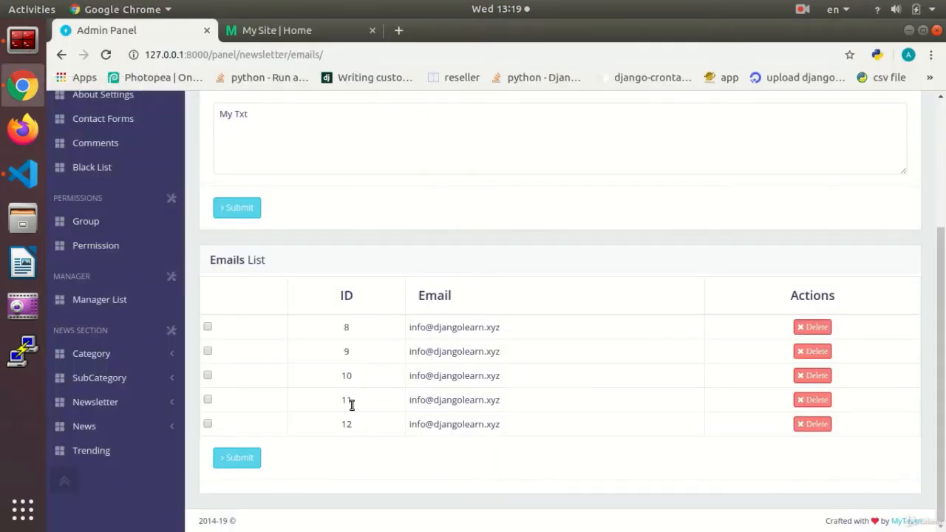
{"action": "mouse_move", "coordinate": [416, 429]}
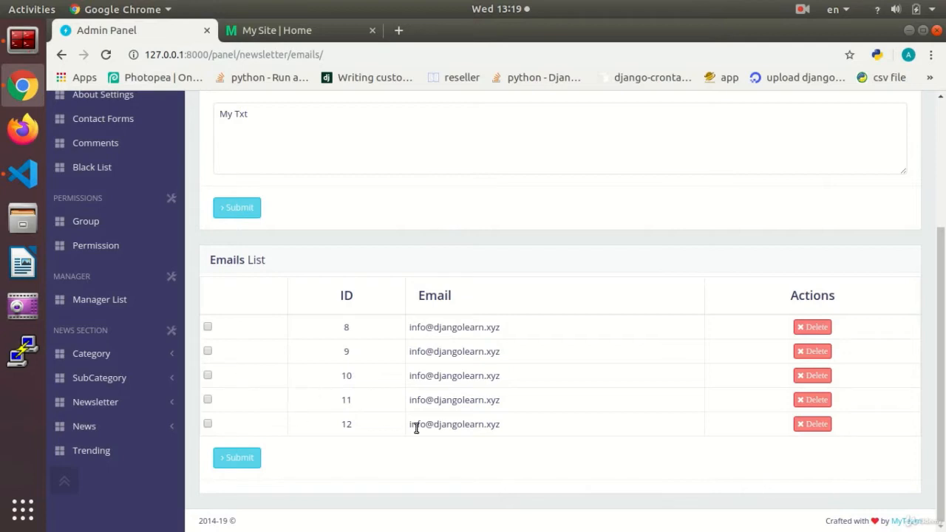
{"action": "mouse_move", "coordinate": [572, 386]}
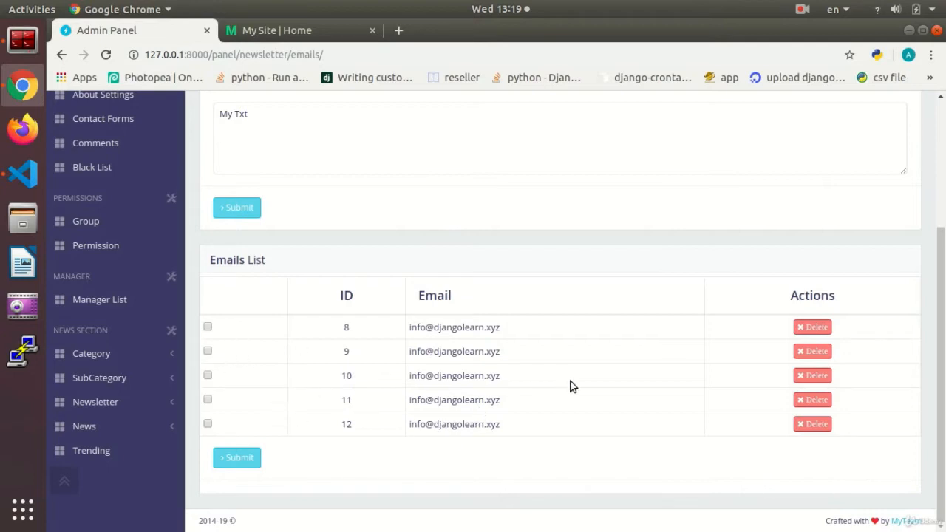
{"action": "mouse_move", "coordinate": [541, 439]}
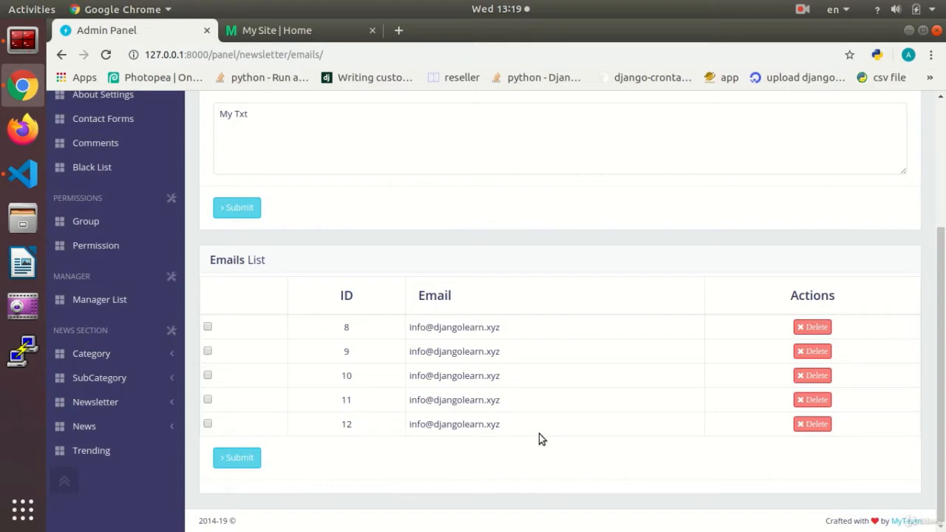
{"action": "mouse_move", "coordinate": [193, 355]}
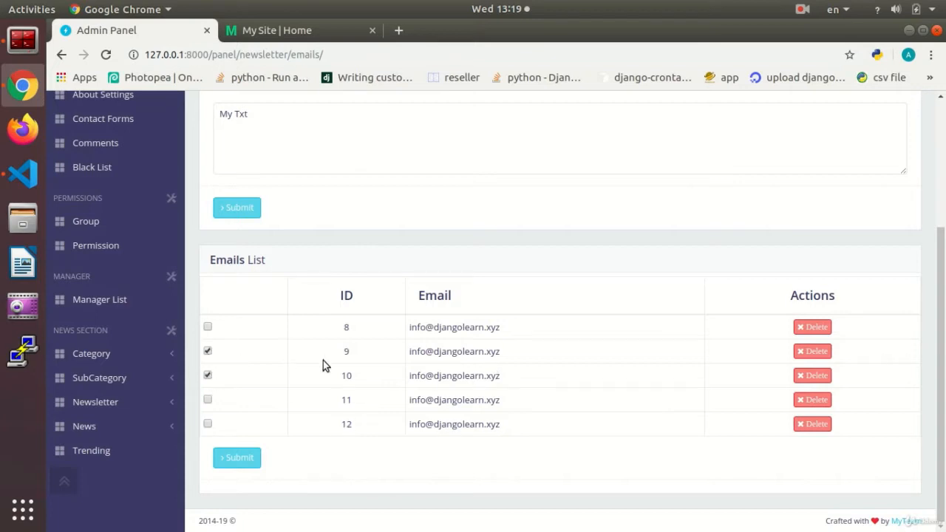
{"action": "mouse_move", "coordinate": [232, 358]}
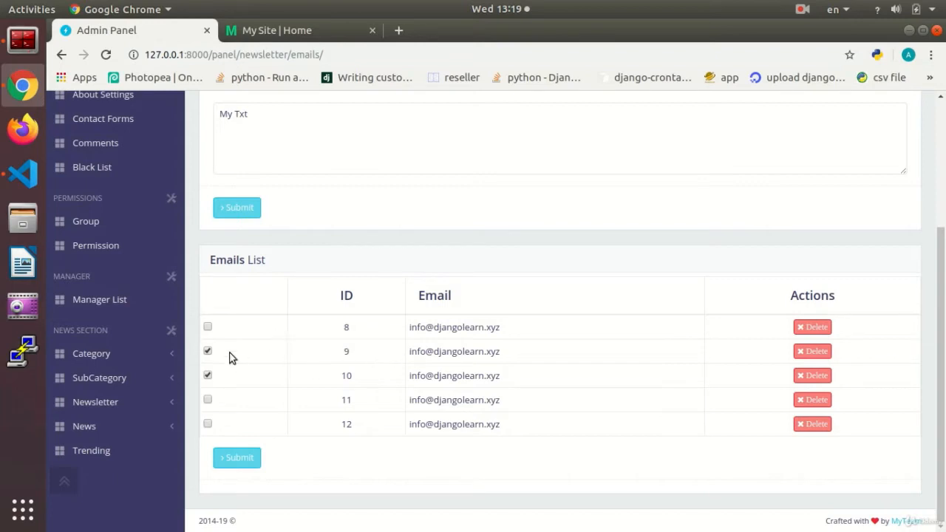
{"action": "left_click", "coordinate": [207, 351]}
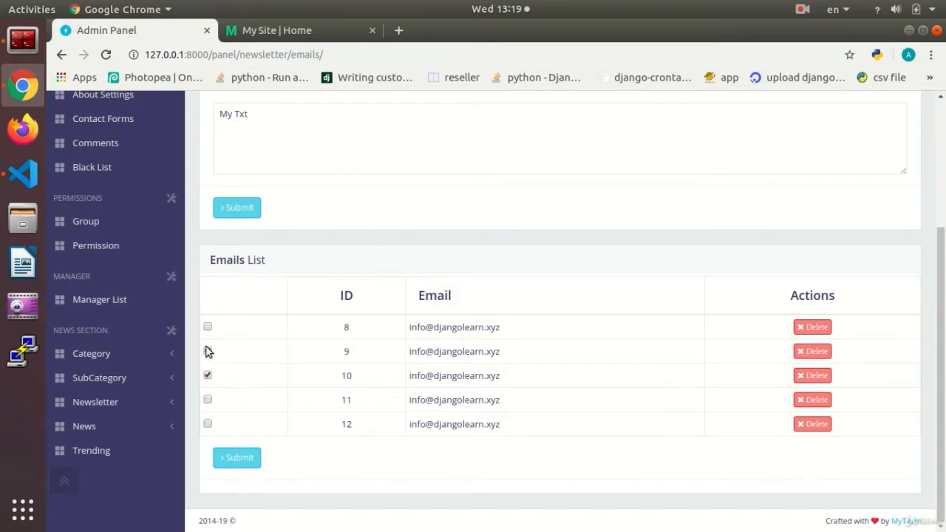
{"action": "left_click", "coordinate": [207, 351]}
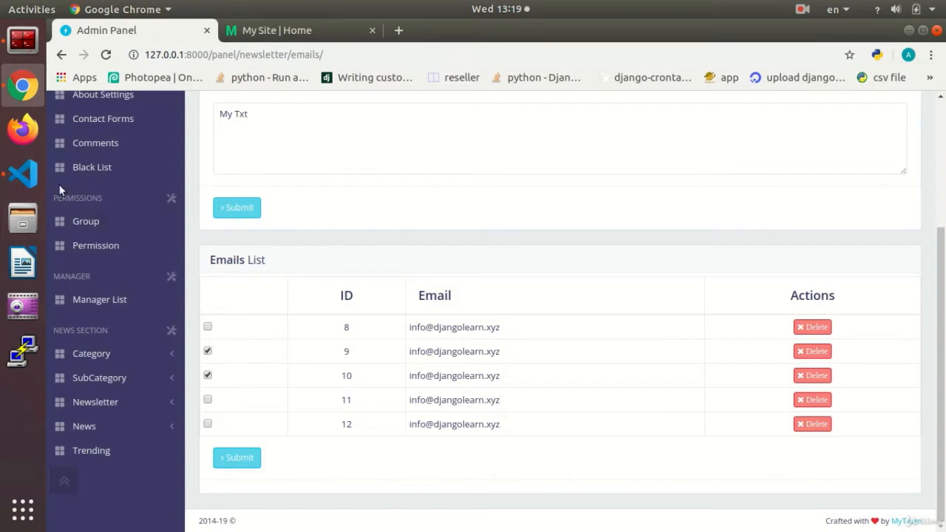
{"action": "mouse_move", "coordinate": [22, 173]}
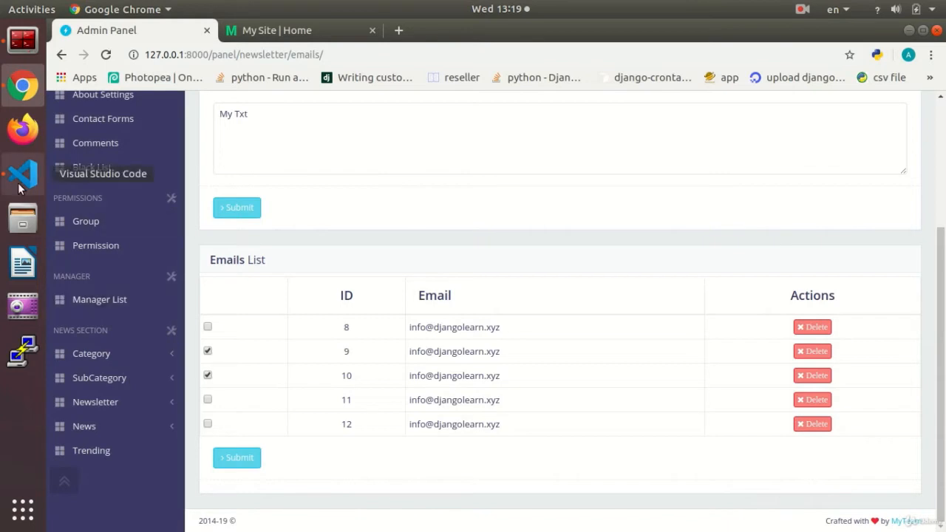
{"action": "left_click", "coordinate": [22, 175]}
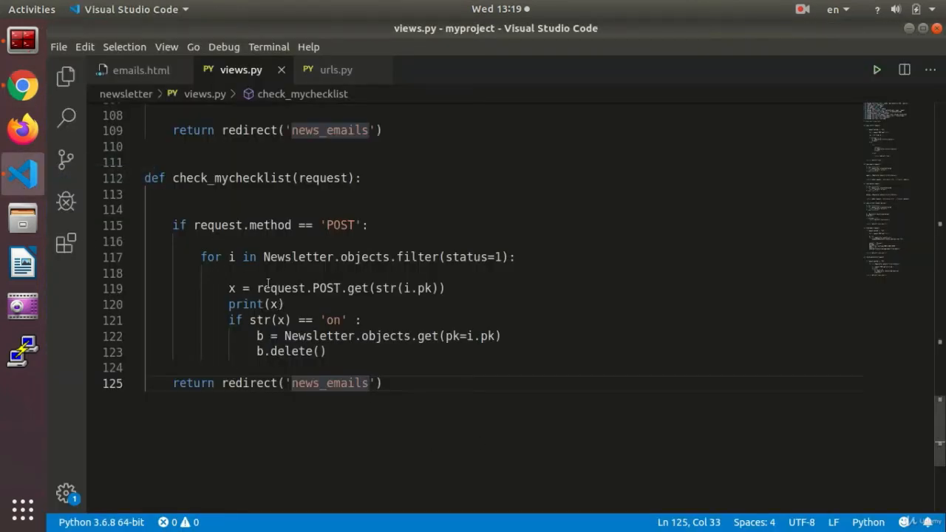
{"action": "mouse_move", "coordinate": [572, 297]}
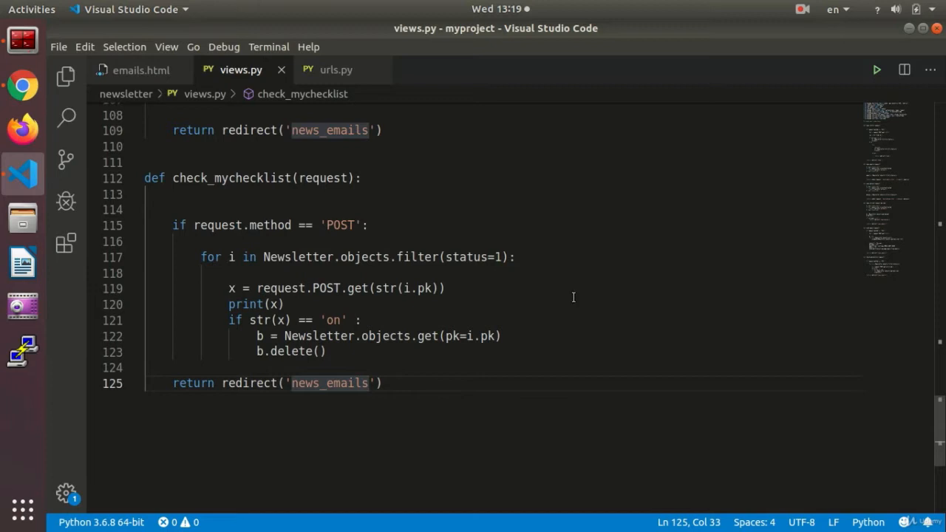
{"action": "mouse_move", "coordinate": [466, 292]}
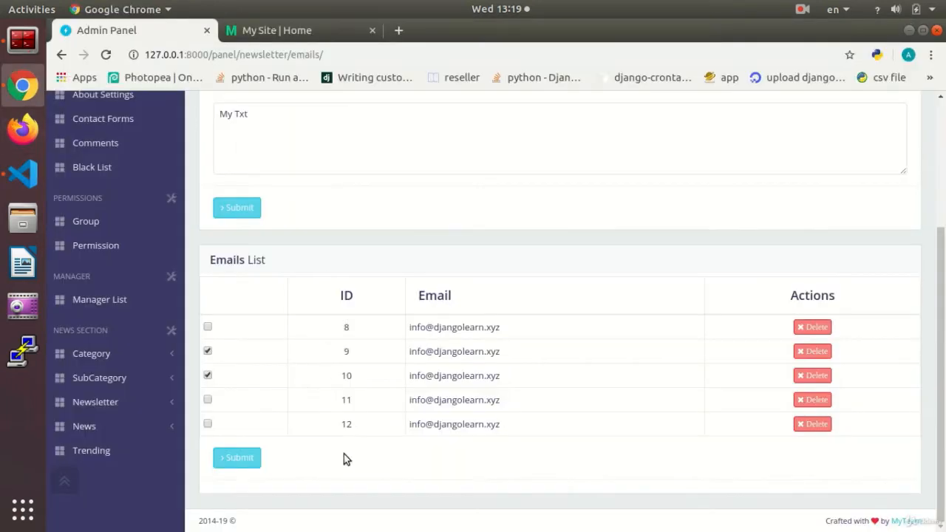
{"action": "mouse_move", "coordinate": [532, 486]}
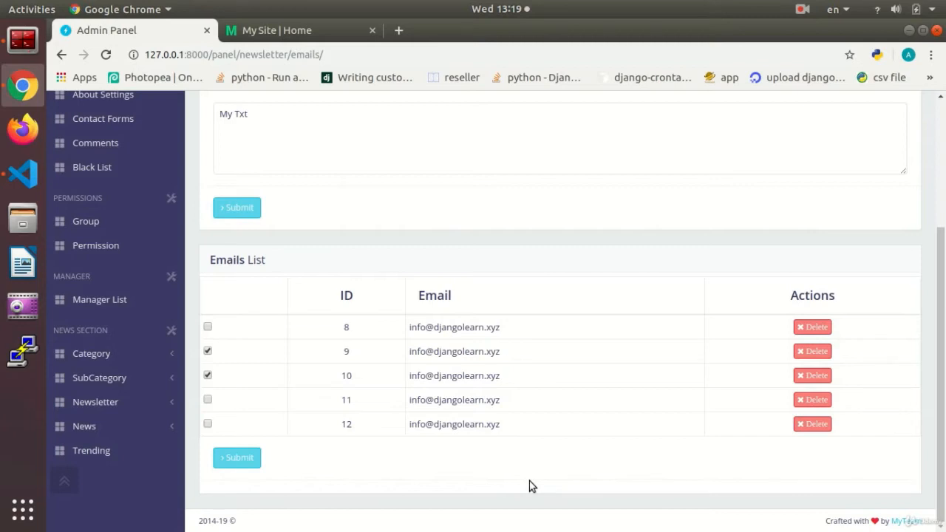
{"action": "mouse_move", "coordinate": [273, 412]}
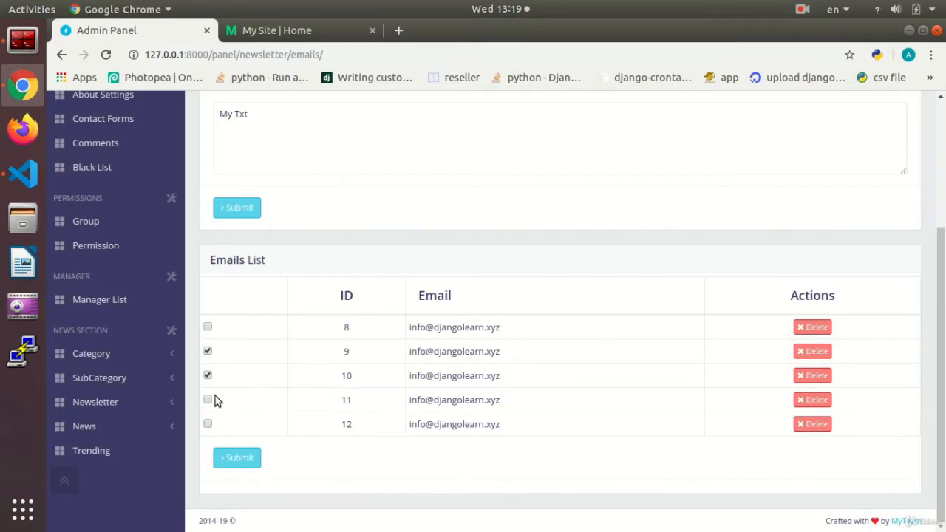
{"action": "mouse_move", "coordinate": [265, 404]}
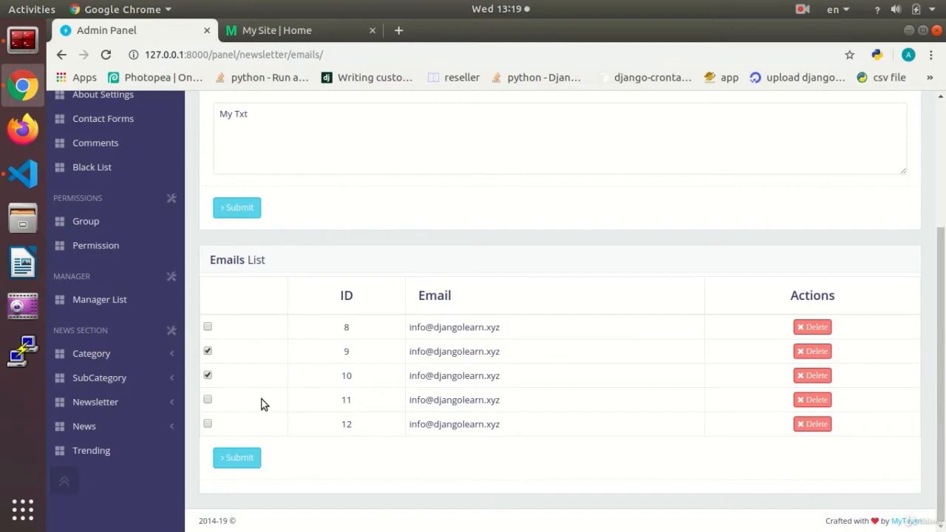
{"action": "mouse_move", "coordinate": [22, 174]}
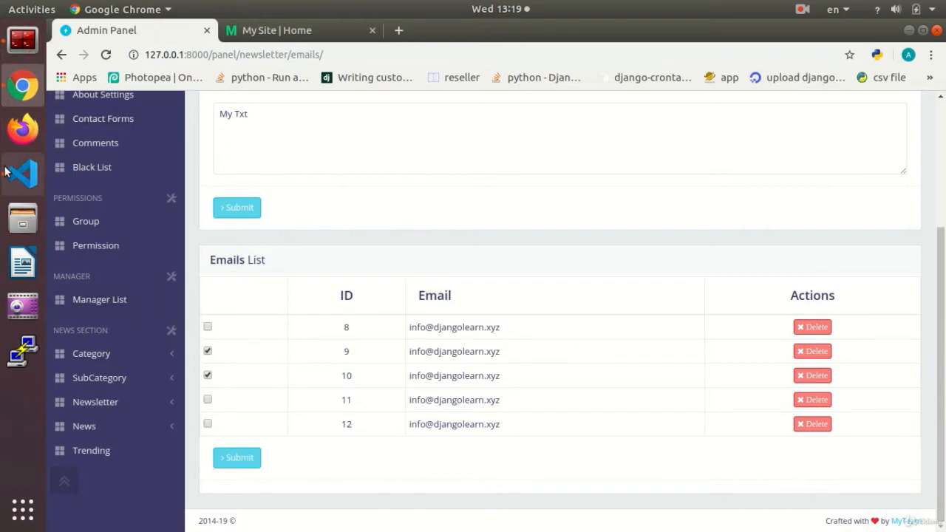
{"action": "left_click", "coordinate": [23, 174]}
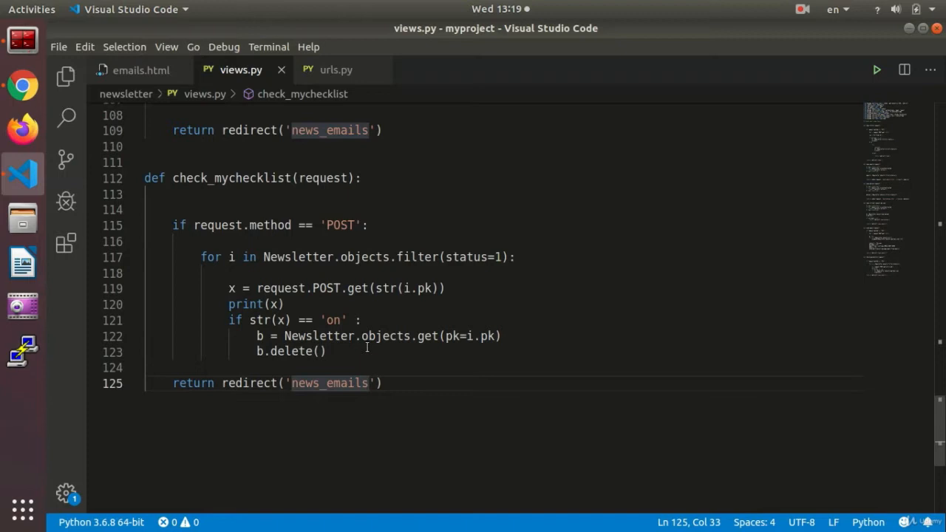
{"action": "mouse_move", "coordinate": [345, 340]}
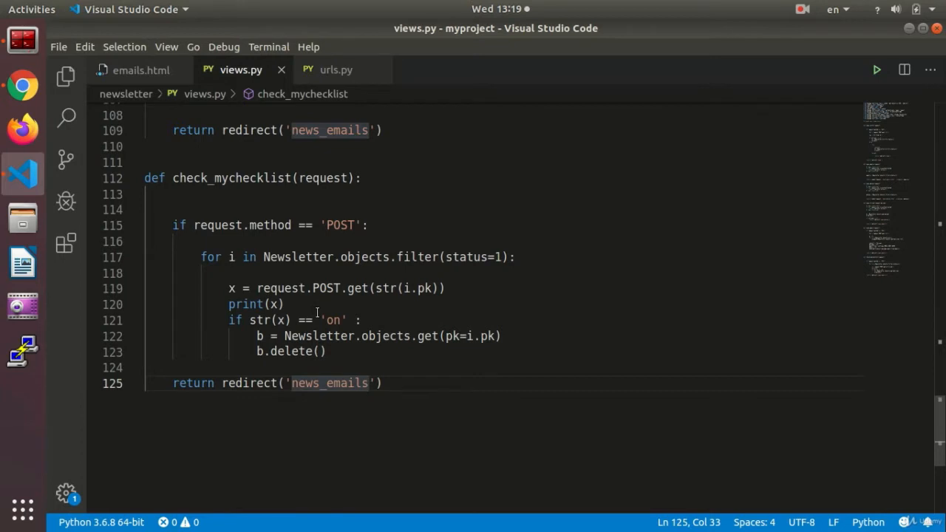
{"action": "mouse_move", "coordinate": [22, 85]}
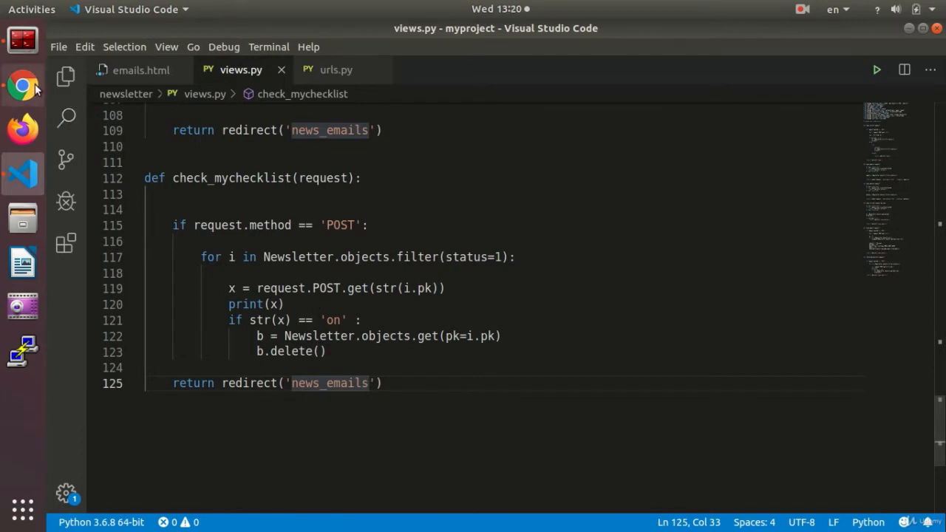
{"action": "left_click", "coordinate": [22, 87]}
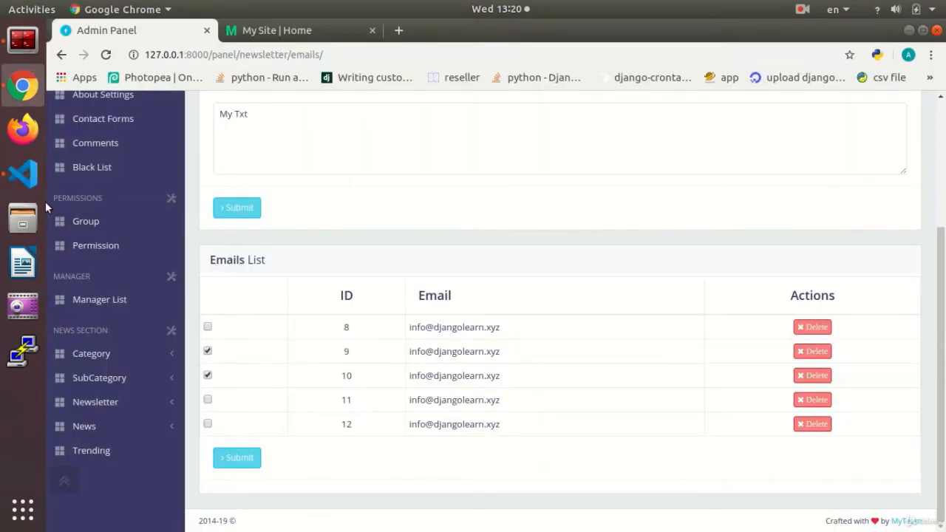
{"action": "mouse_move", "coordinate": [495, 297]}
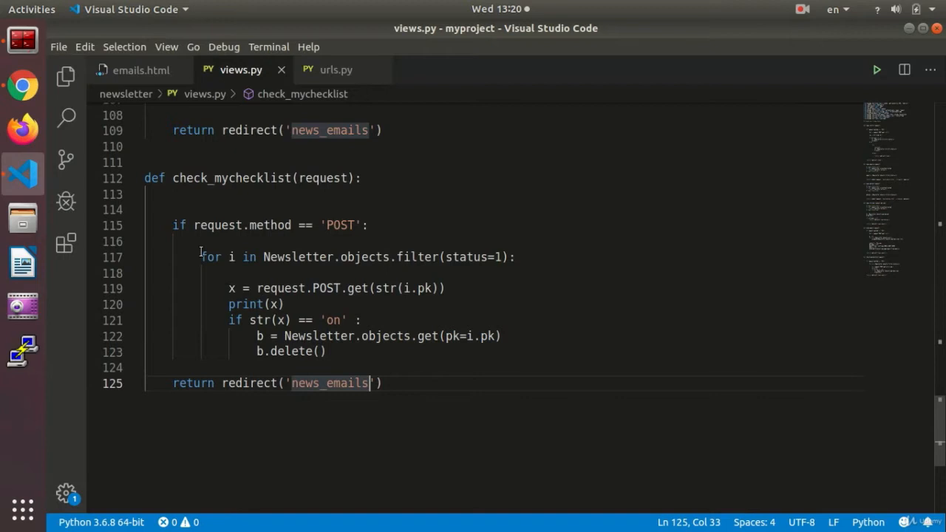
- Comment out the Newsletter delete loop on lines 117–123 of views.py
{"action": "left_click_drag", "start_coordinate": [200, 256], "coordinate": [327, 351]}
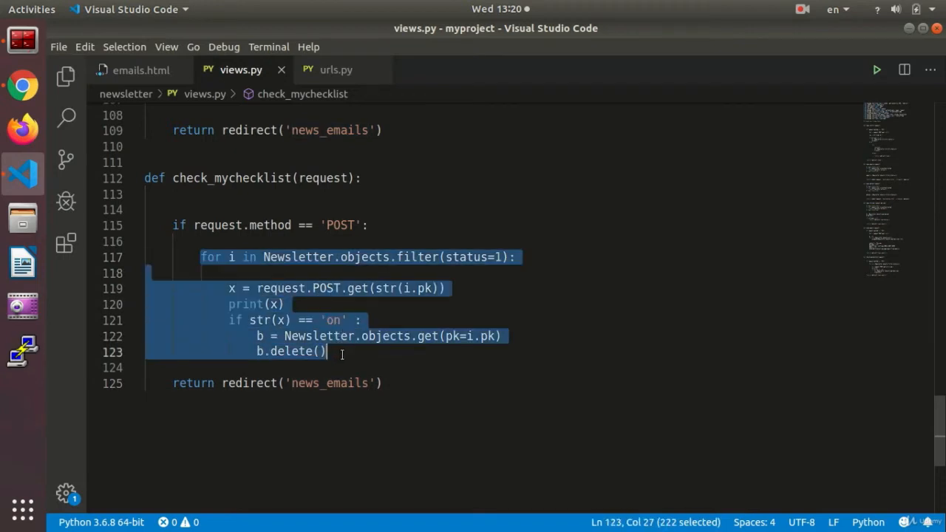
{"action": "key", "text": "ctrl+/"}
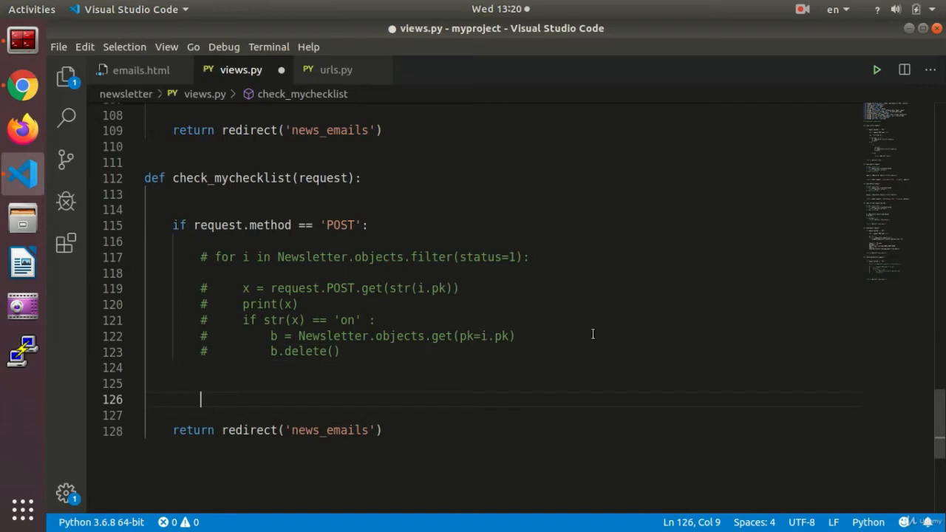
{"action": "mouse_move", "coordinate": [465, 213]}
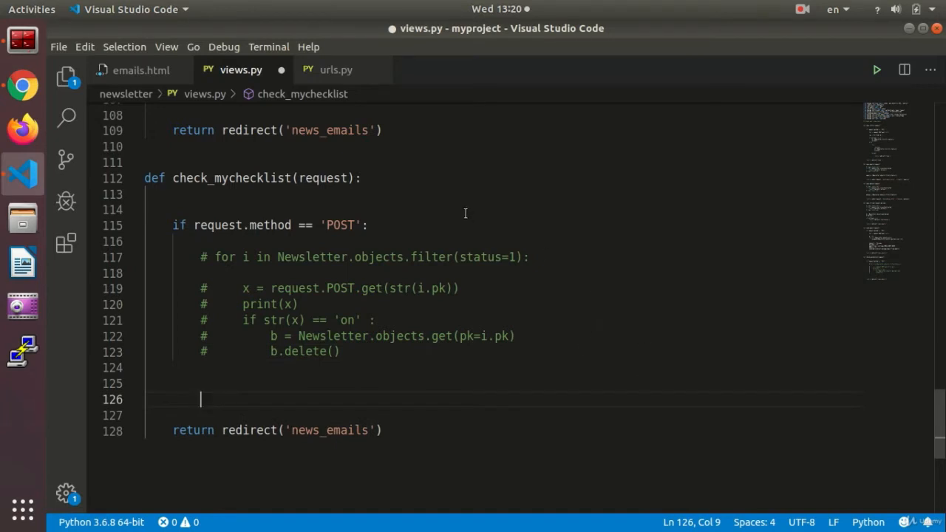
{"action": "left_click", "coordinate": [140, 70]}
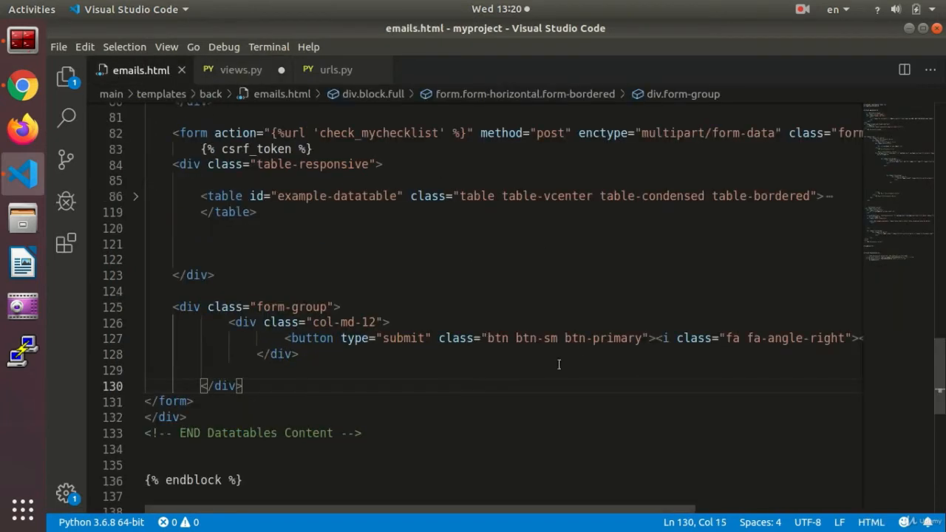
{"action": "scroll", "scroll_direction": "up", "scroll_amount": 3}
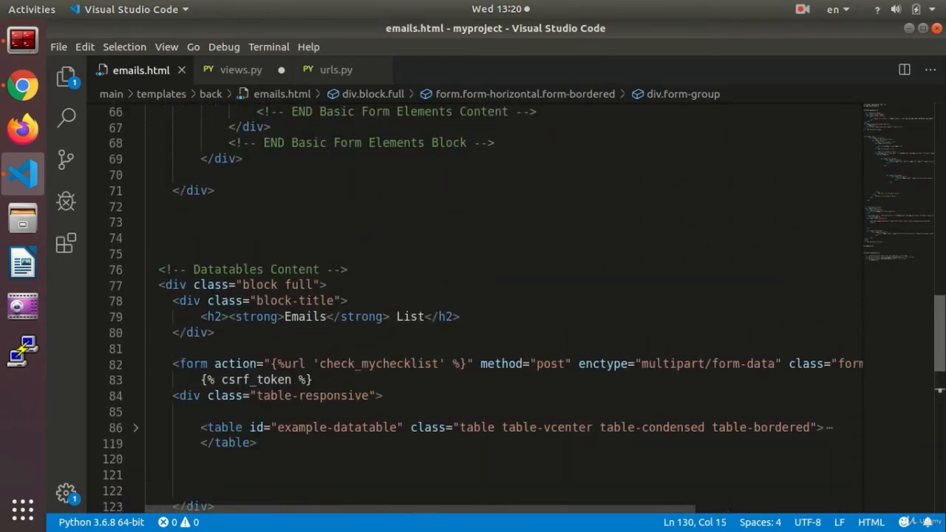
{"action": "left_click", "coordinate": [136, 427]}
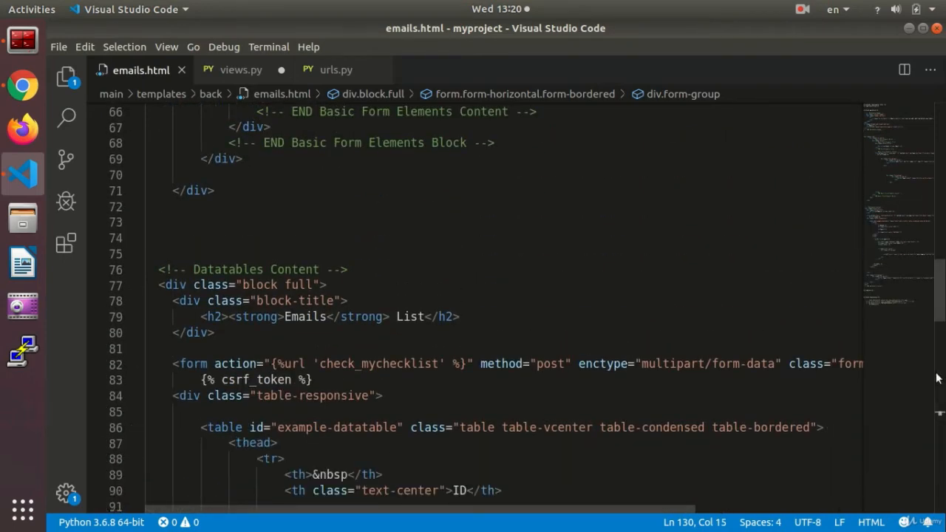
{"action": "scroll", "scroll_direction": "down", "scroll_amount": 3}
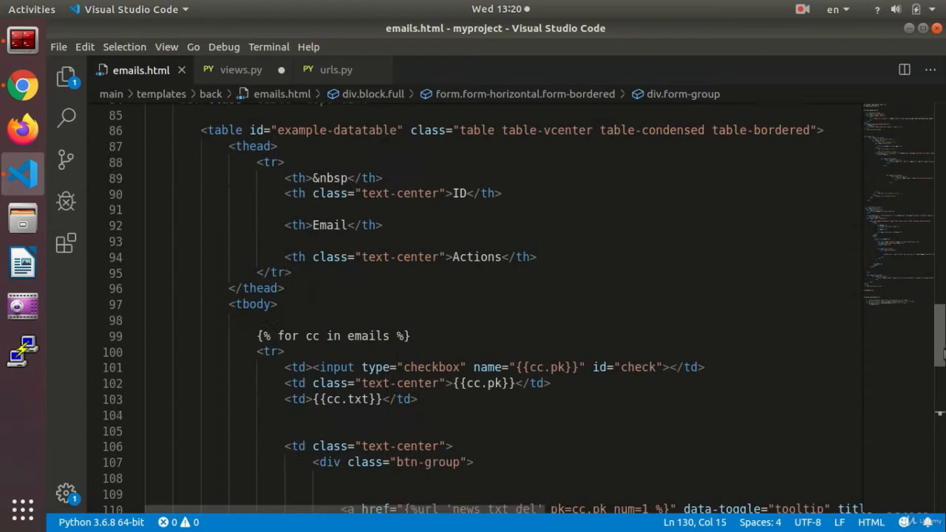
{"action": "scroll", "scroll_direction": "down", "scroll_amount": 3}
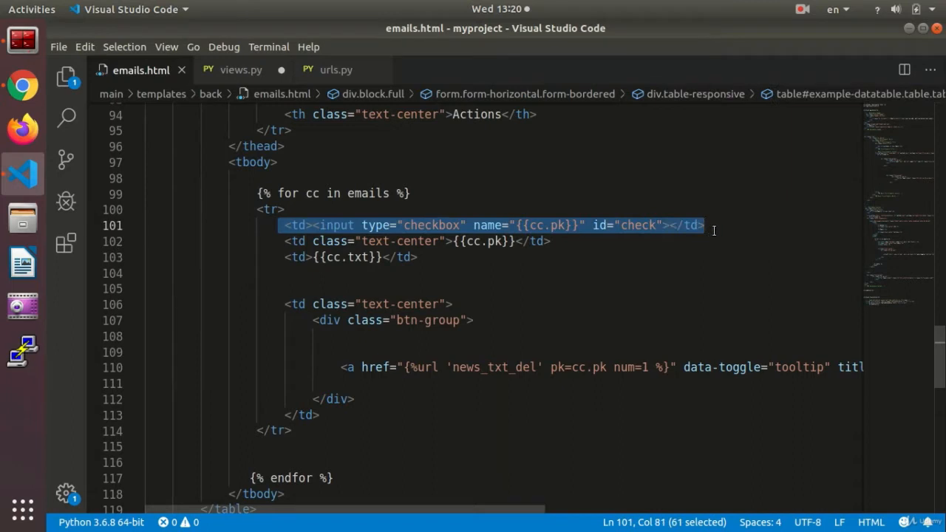
- Comment out the old checkbox cell and add a checkbox input named checks[]
{"action": "key", "text": "ctrl+/"}
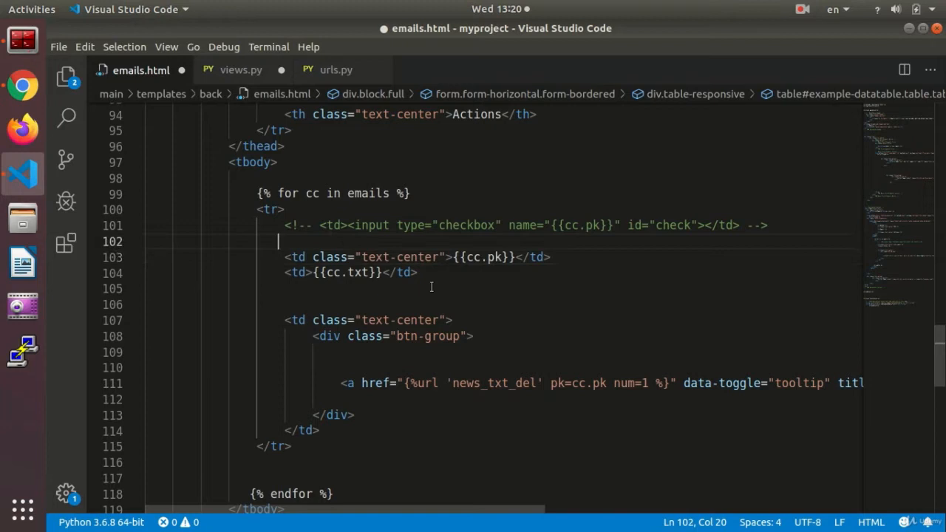
{"action": "type", "text": "<td></td>"}
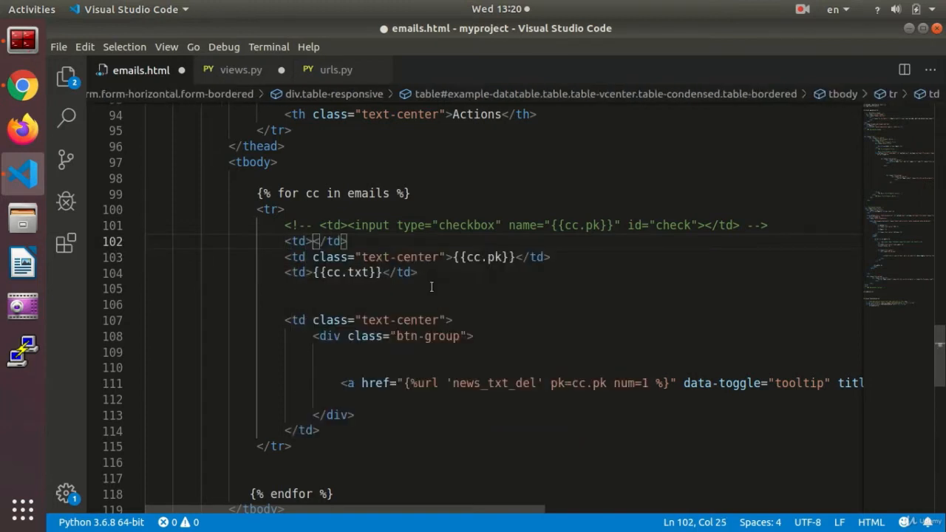
{"action": "type", "text": "<"}
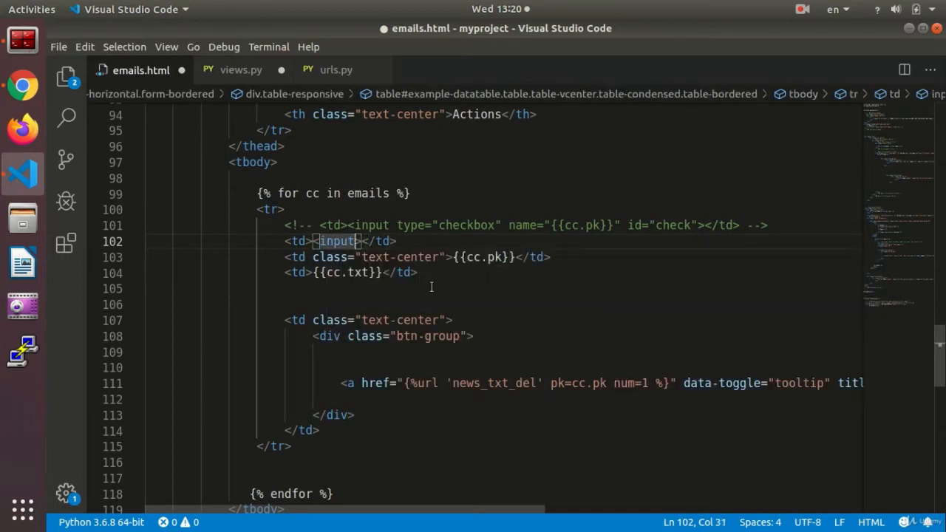
{"action": "type", "text": "type=\"\">"}
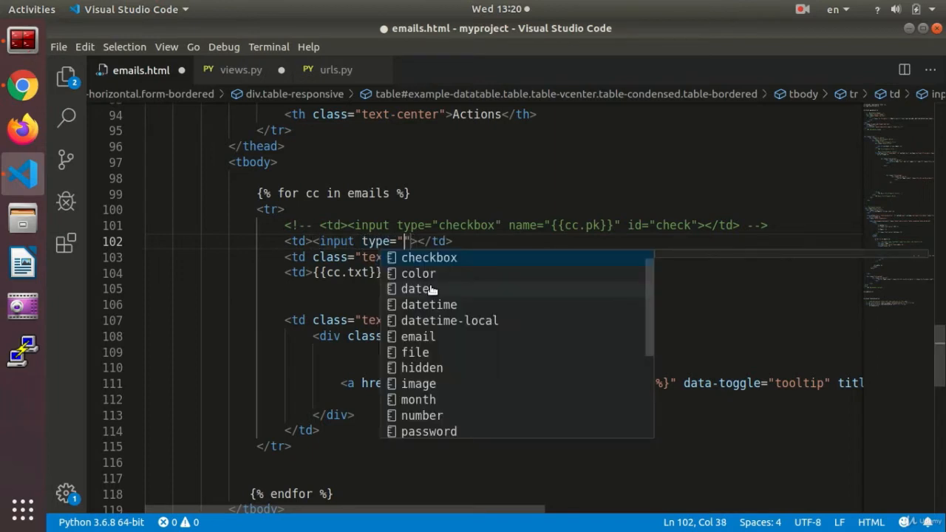
{"action": "left_click", "coordinate": [428, 257]}
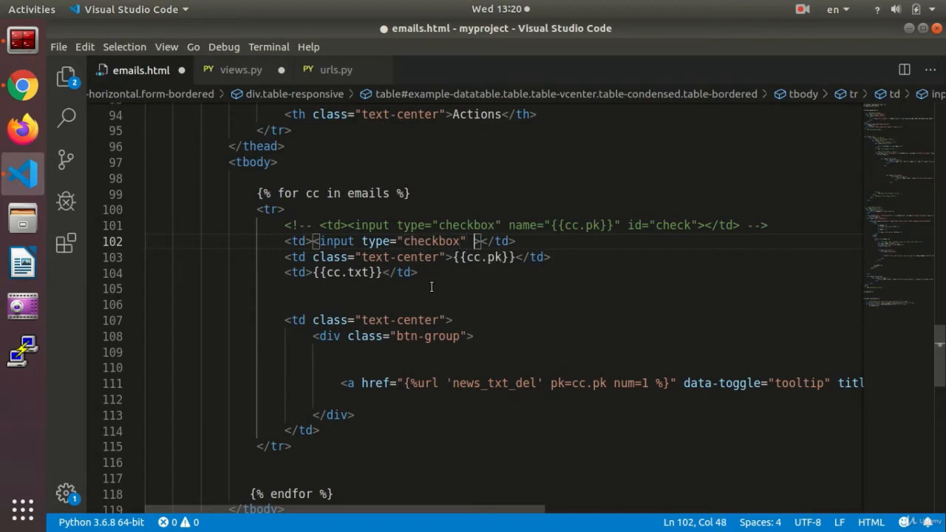
{"action": "type", "text": "name=\""}
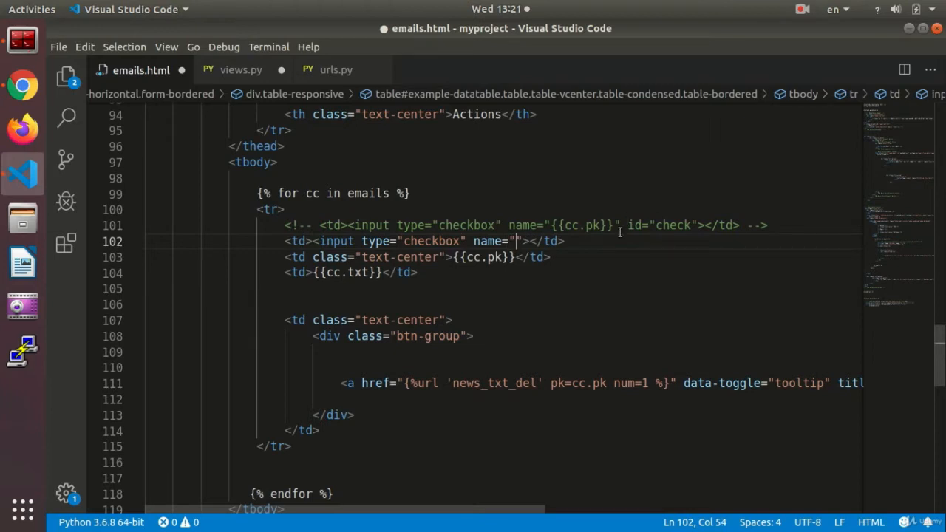
{"action": "type", "text": "che"}
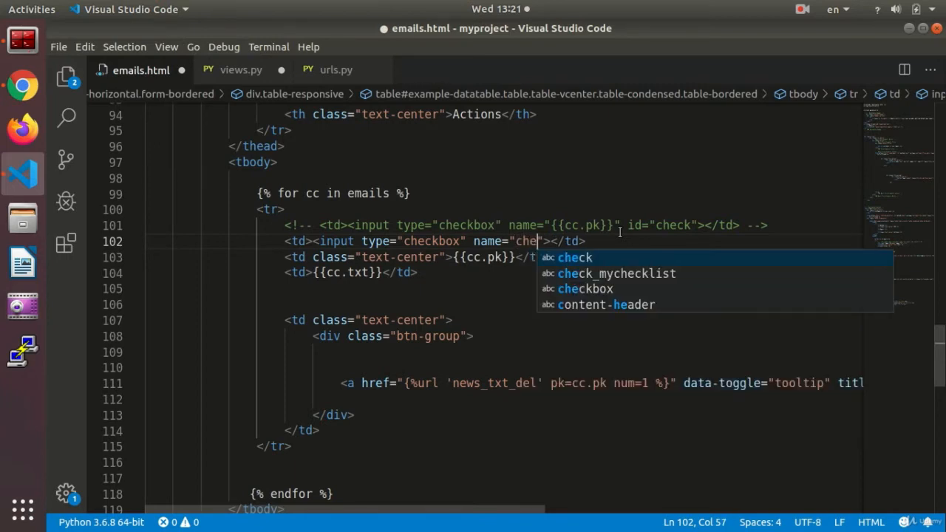
{"action": "type", "text": "cks["}
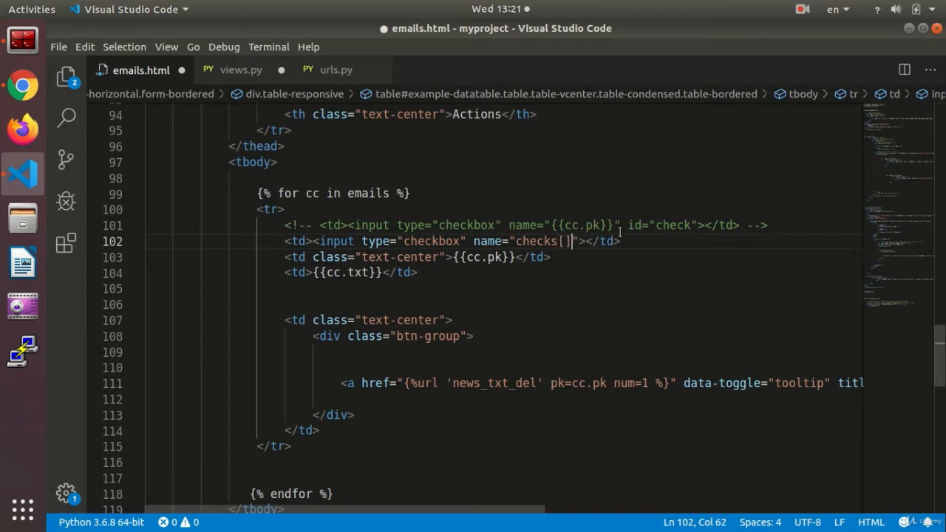
{"action": "mouse_move", "coordinate": [432, 240]}
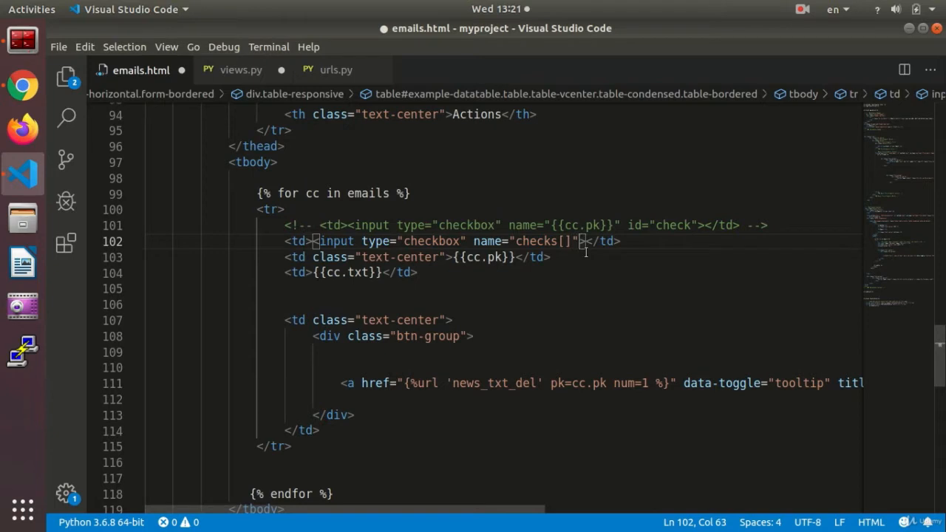
{"action": "mouse_move", "coordinate": [555, 312]}
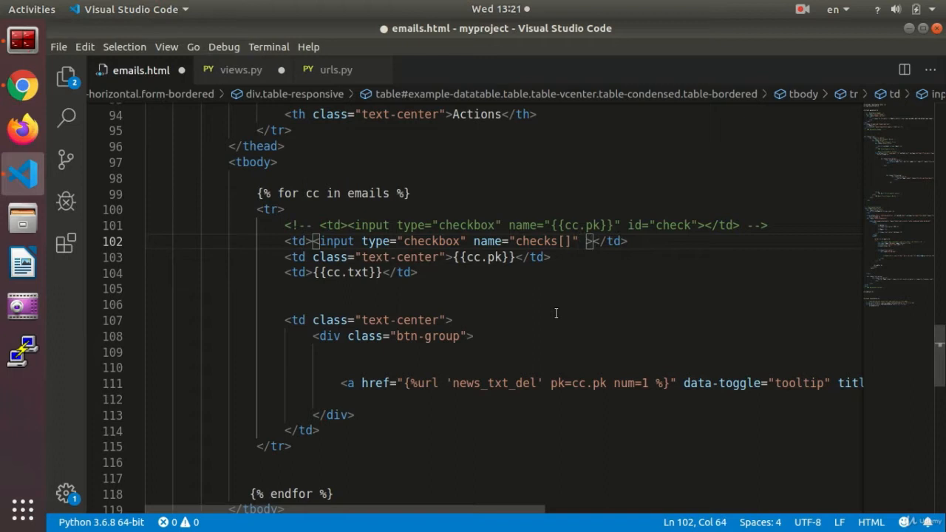
- Give the checkbox the value {{cc.pk}} and save emails.html
{"action": "type", "text": "value=\""}
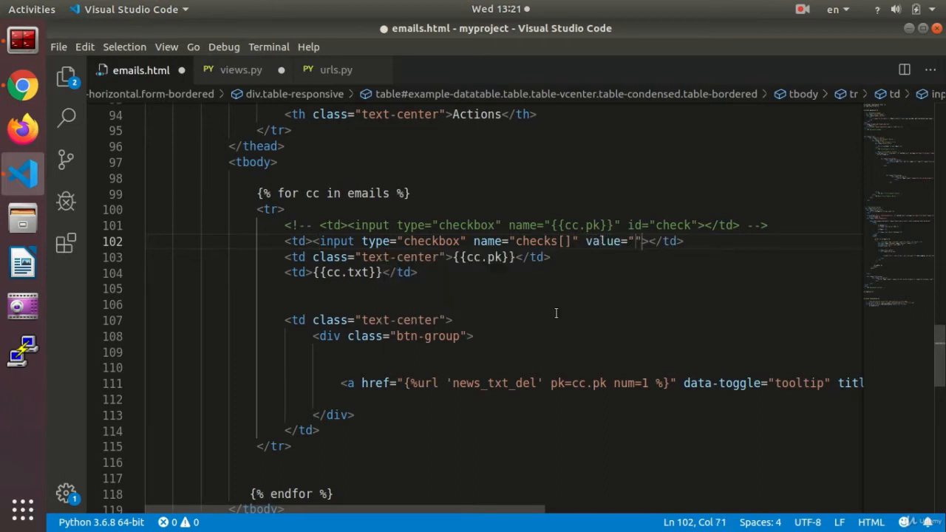
{"action": "type", "text": "{{}}"}
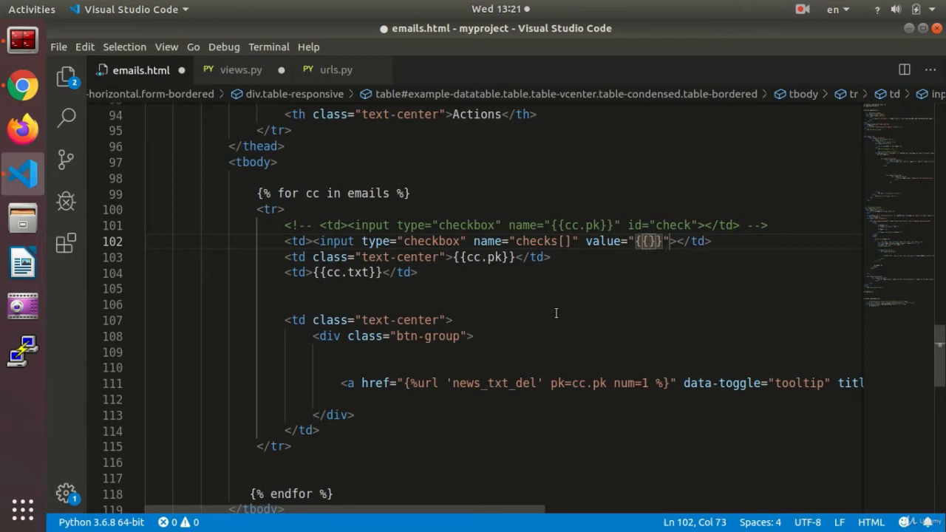
{"action": "type", "text": "cc."}
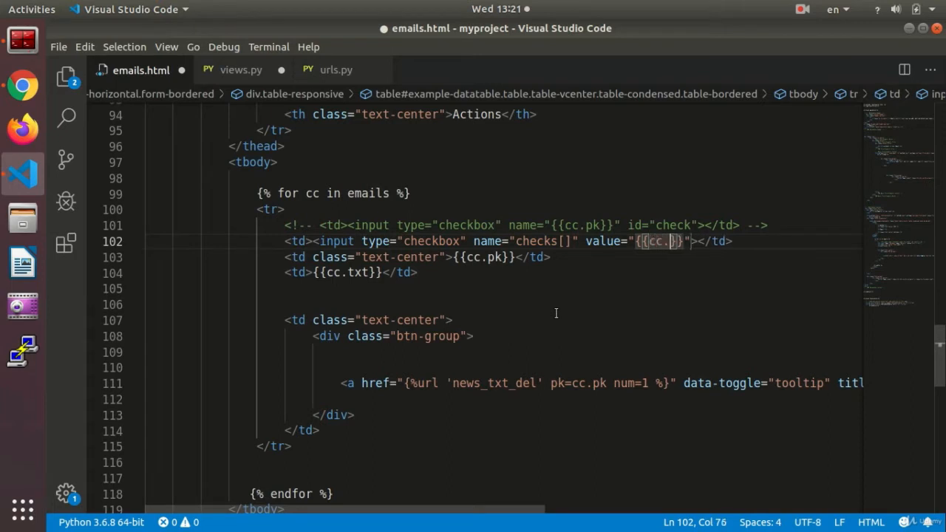
{"action": "type", "text": "pk"}
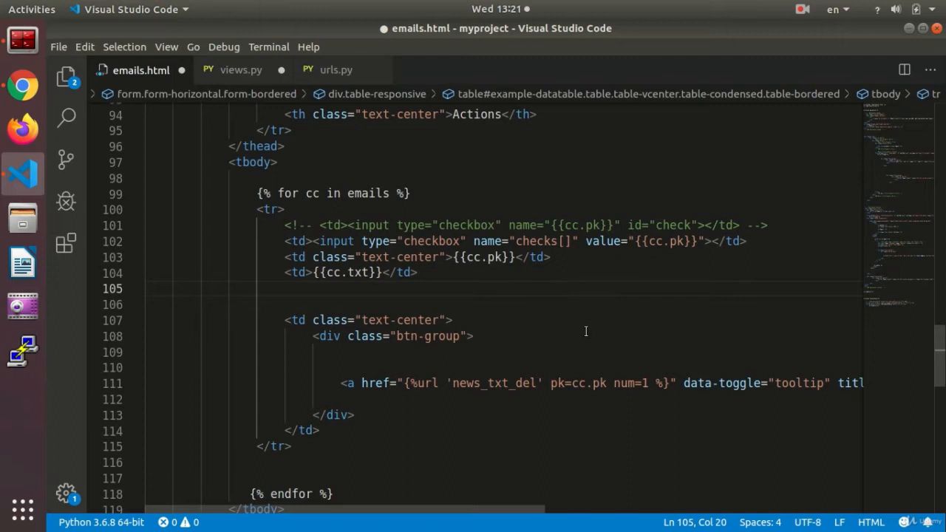
{"action": "key", "text": "ctrl+s"}
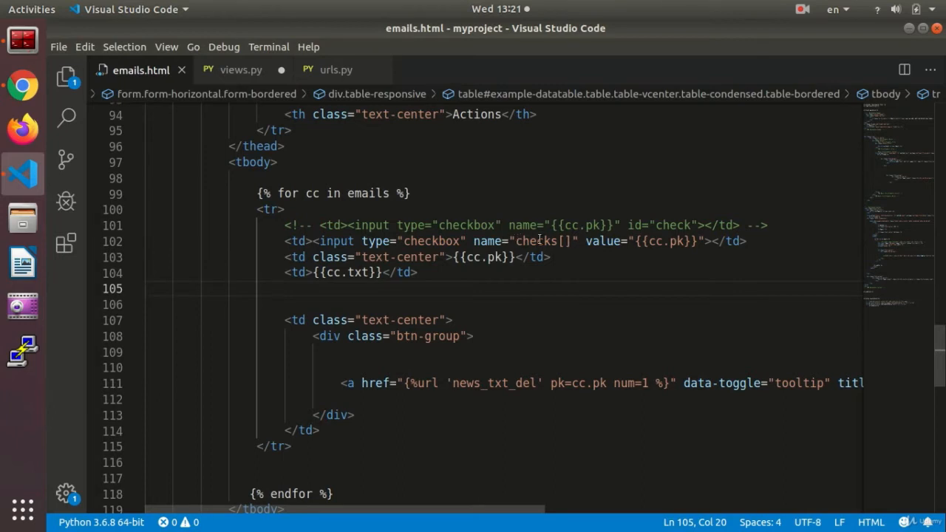
{"action": "mouse_move", "coordinate": [678, 249]}
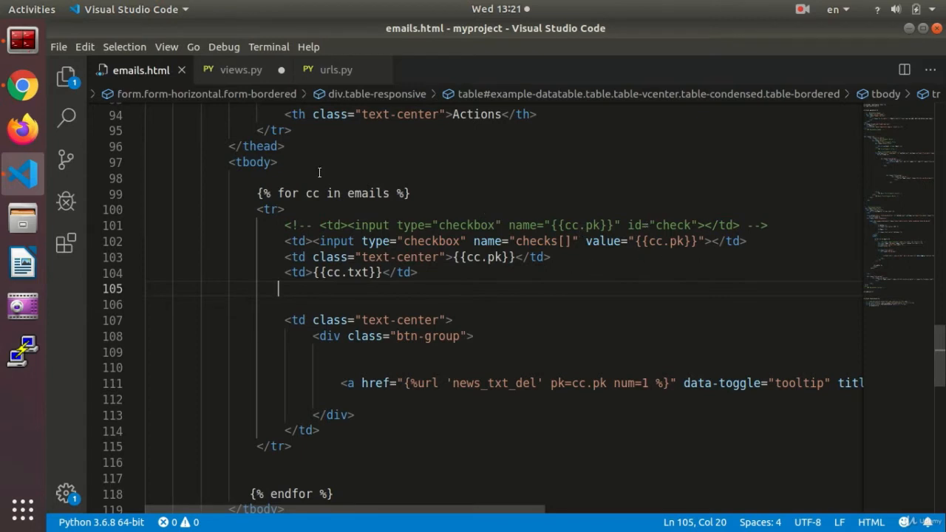
{"action": "mouse_move", "coordinate": [537, 283]}
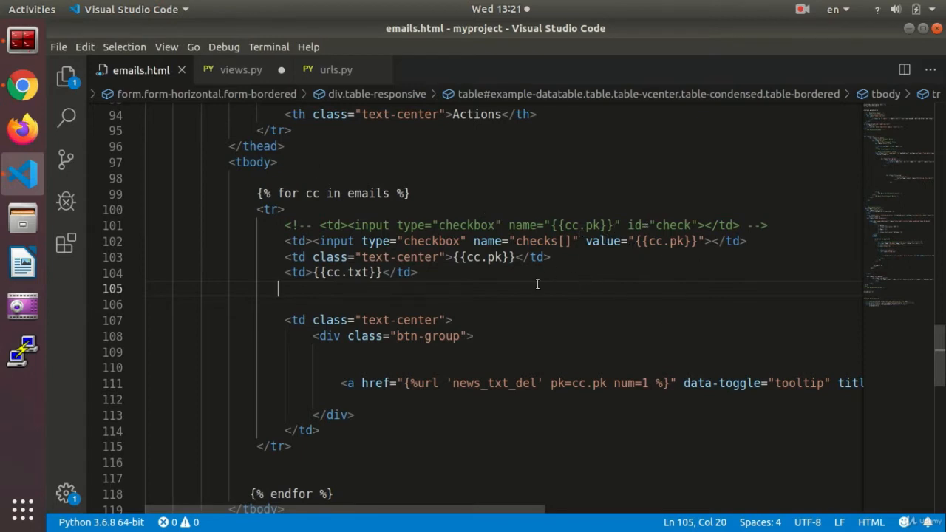
{"action": "left_click", "coordinate": [240, 70]}
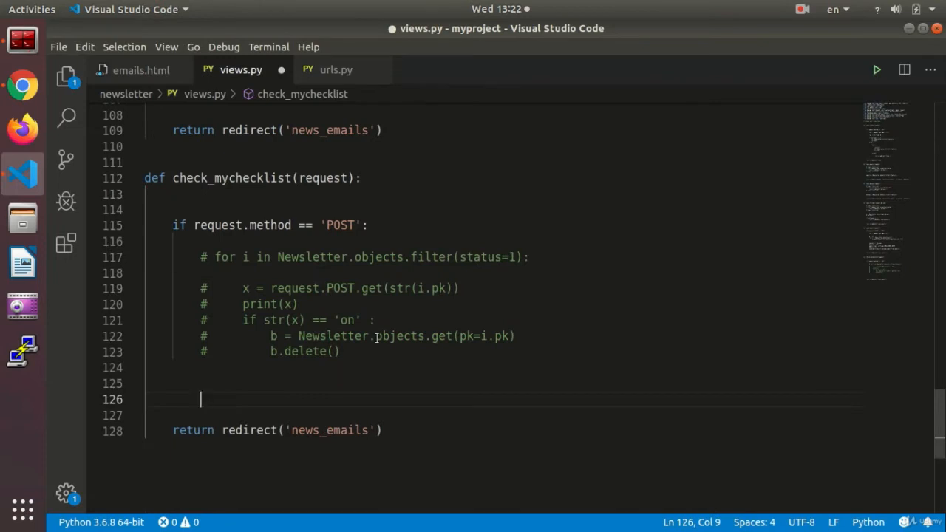
{"action": "mouse_move", "coordinate": [392, 147]}
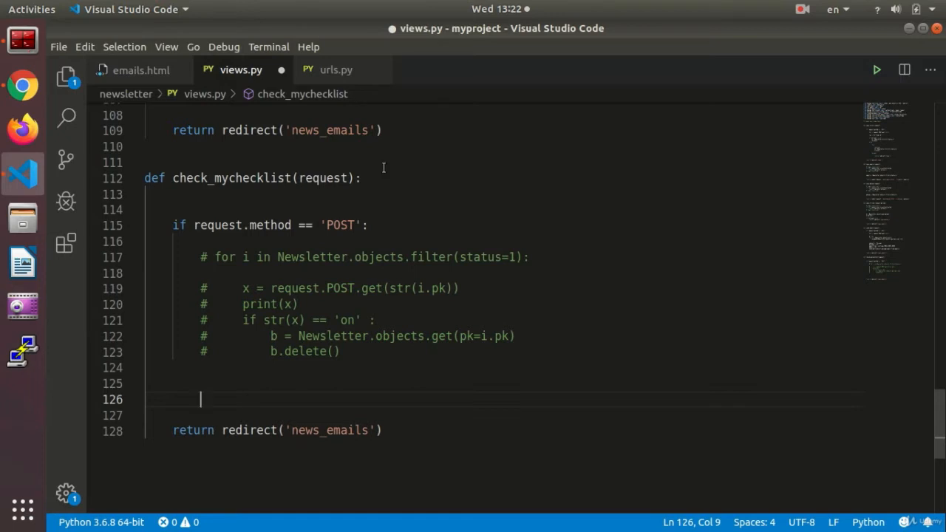
{"action": "mouse_move", "coordinate": [432, 357]}
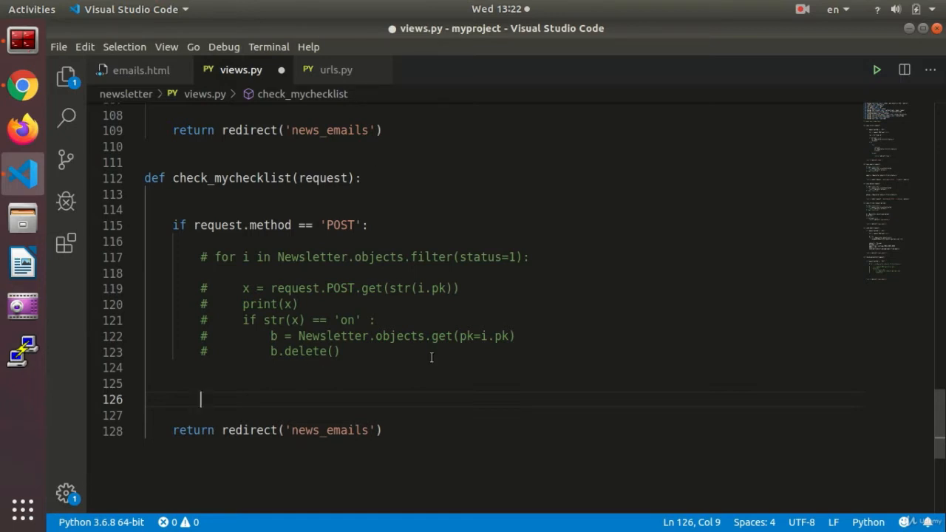
{"action": "mouse_move", "coordinate": [476, 336]}
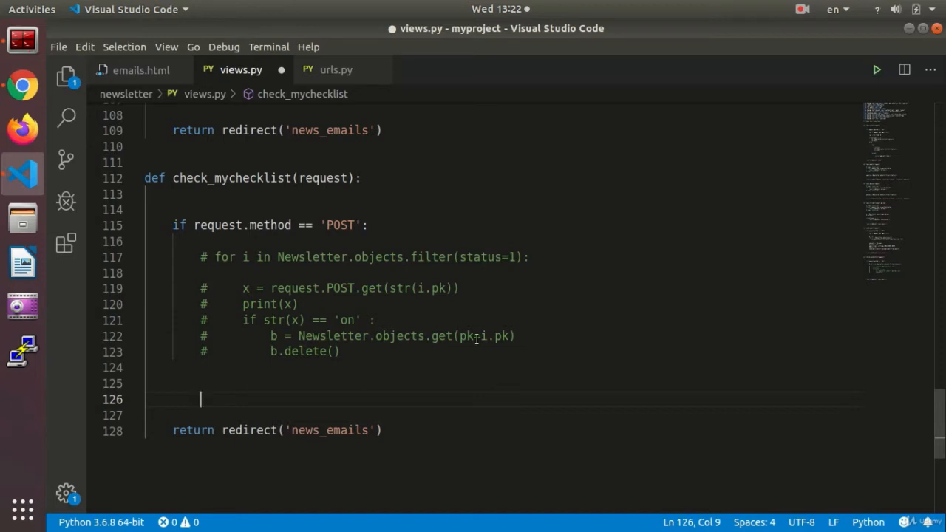
- Assign check = request.POST.getlist('checks[]') in check_mychecklist
{"action": "type", "text": "check"}
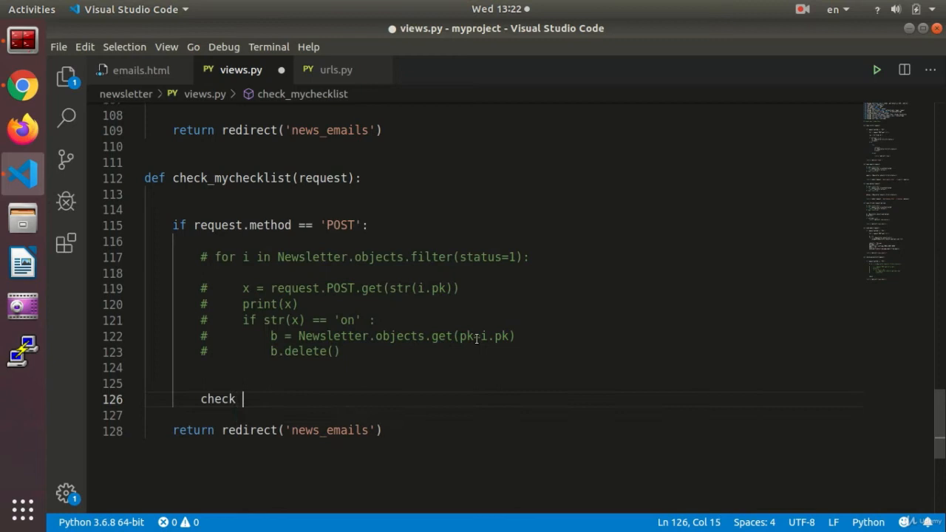
{"action": "type", "text": "="}
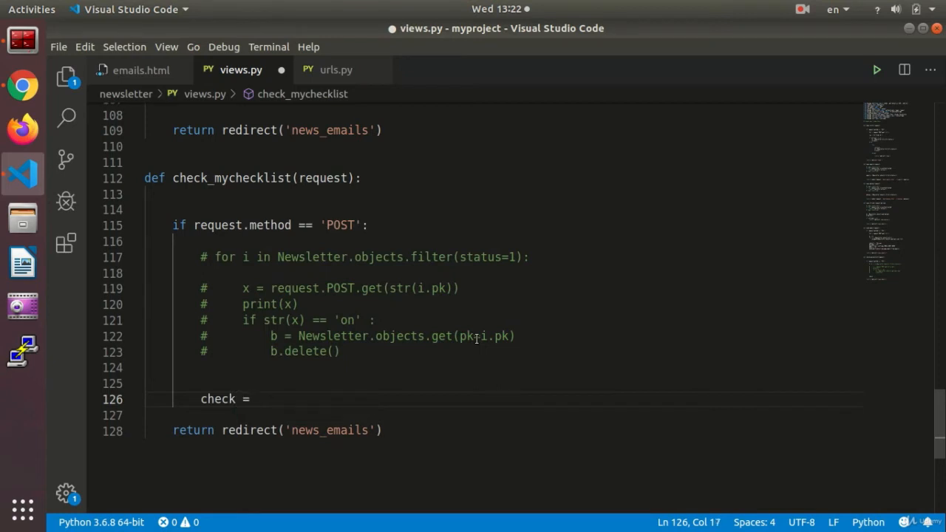
{"action": "type", "text": "request"}
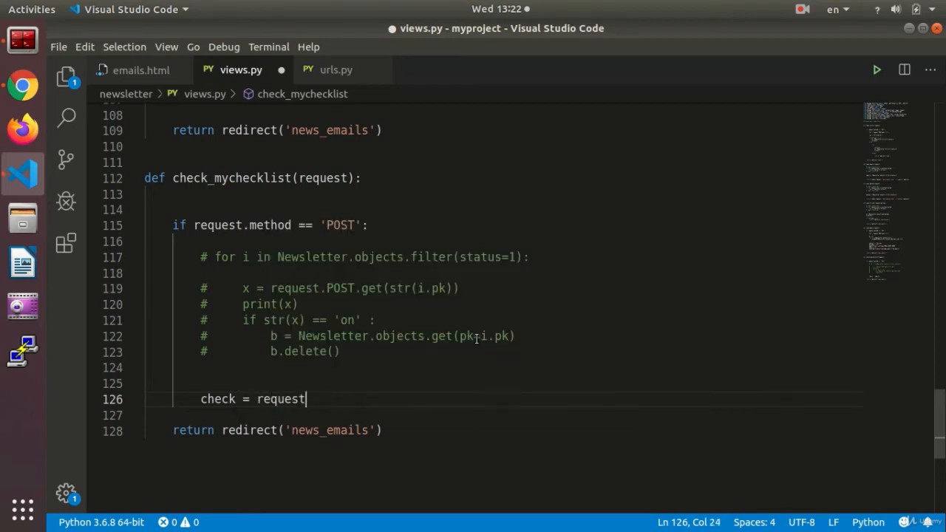
{"action": "type", "text": ".POST"}
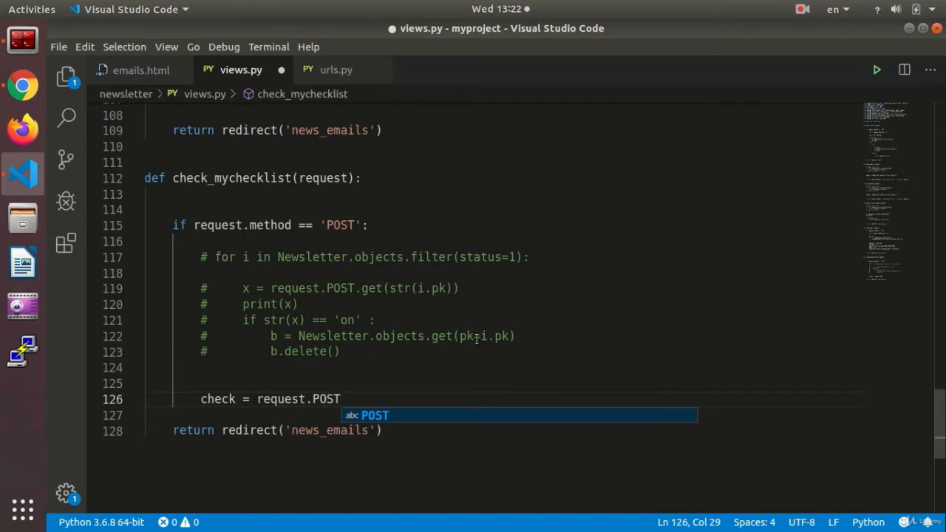
{"action": "type", "text": ".get"}
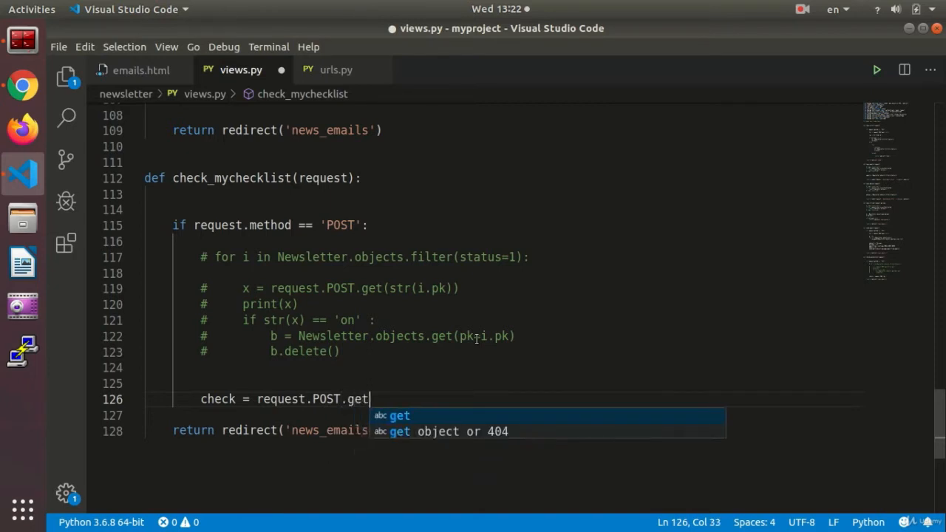
{"action": "type", "text": "li"}
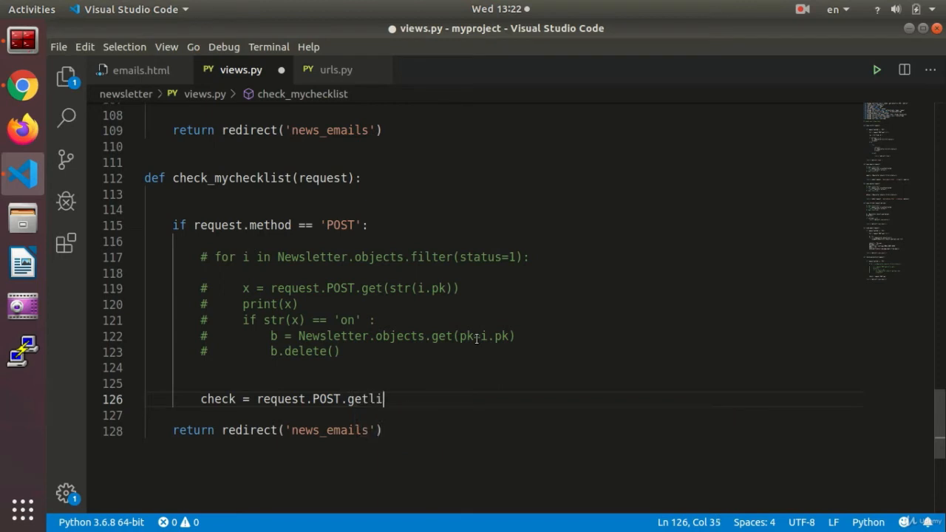
{"action": "type", "text": "st"}
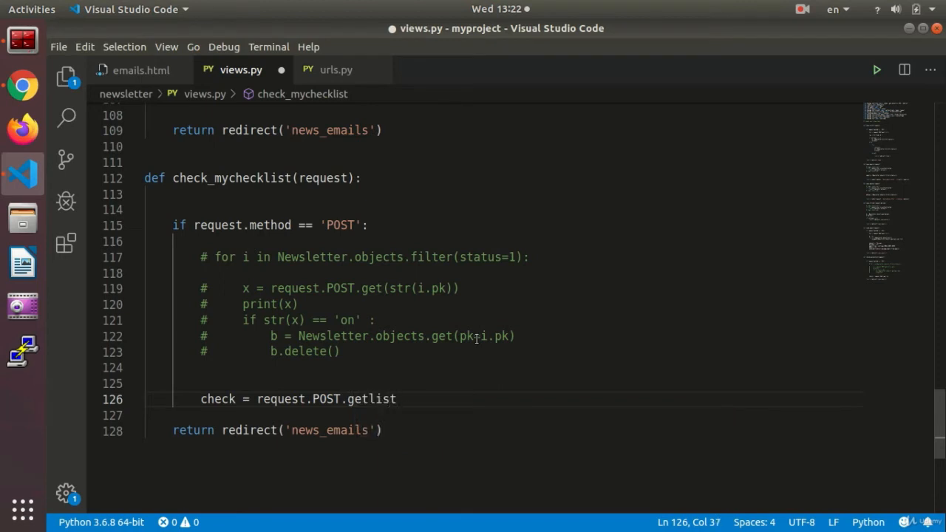
{"action": "type", "text": "()"}
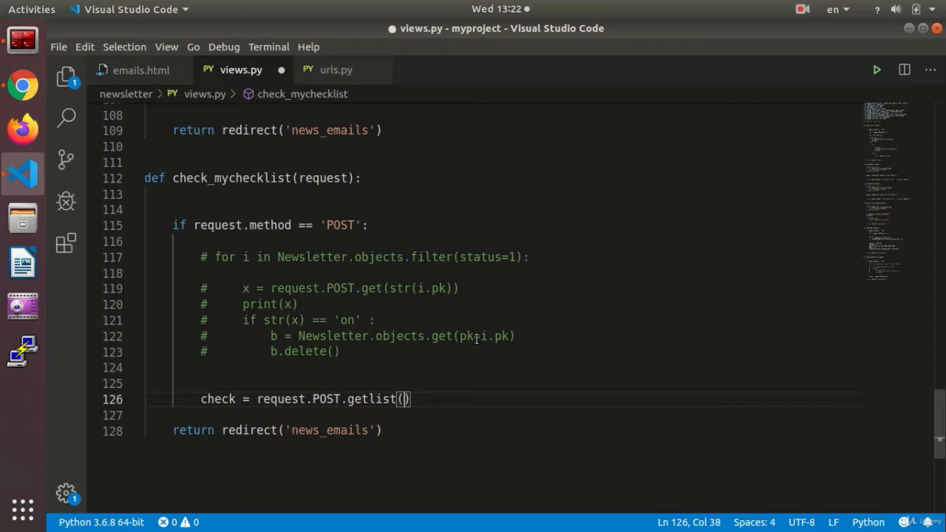
{"action": "type", "text": "'"}
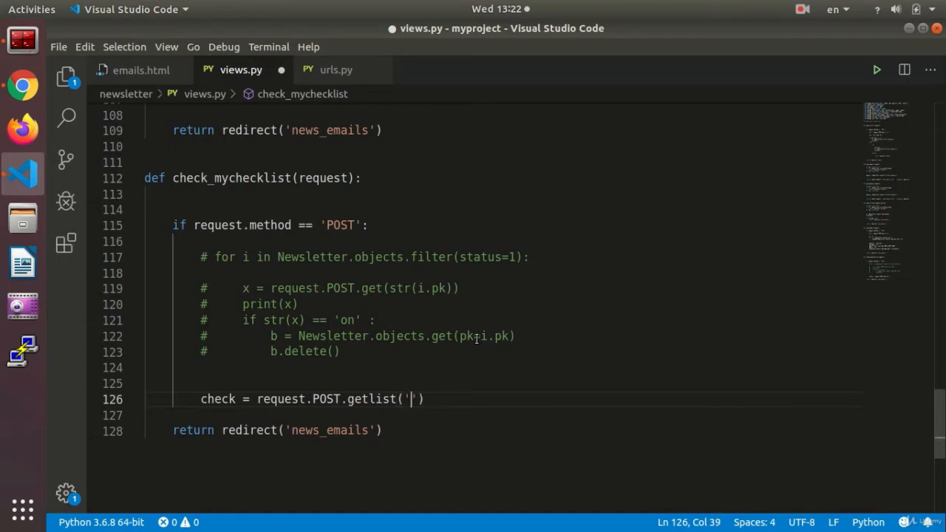
{"action": "type", "text": "checks["}
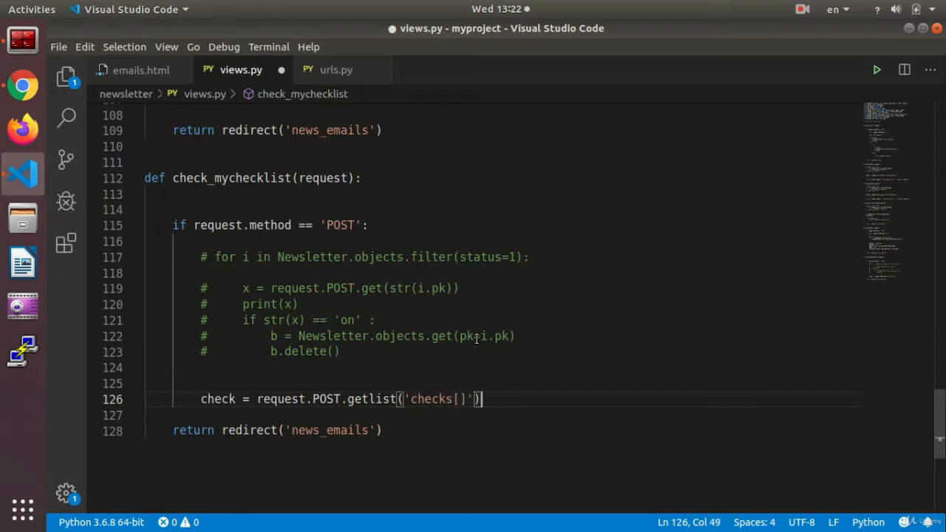
- Add print(check) on the line below the getlist call
{"action": "key", "text": "Return"}
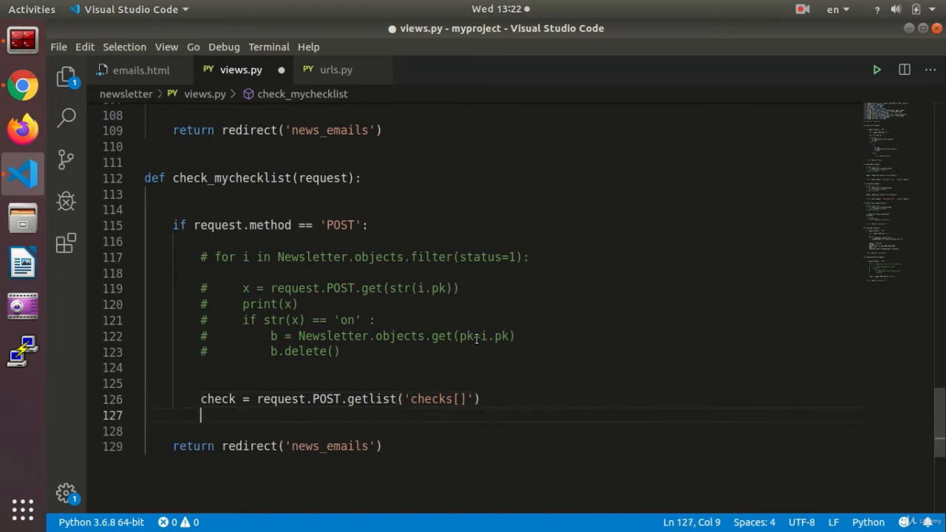
{"action": "type", "text": "print"}
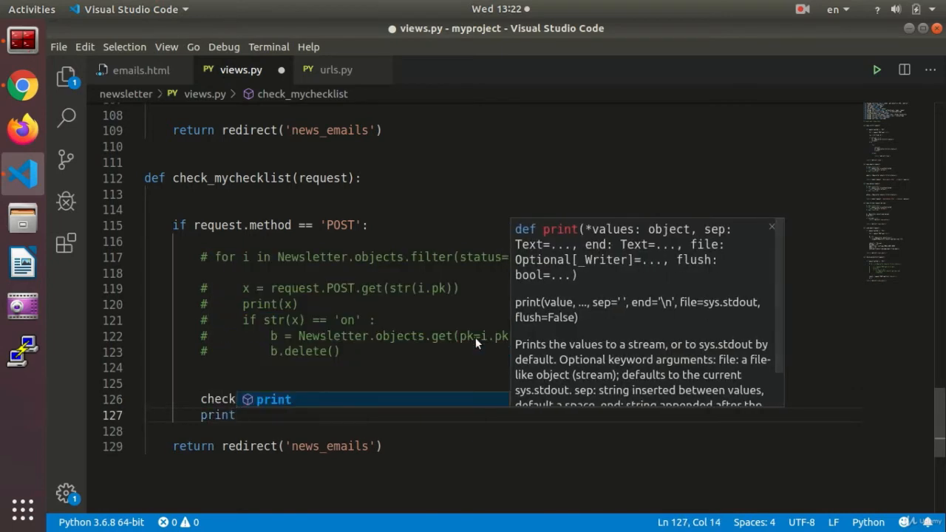
{"action": "type", "text": "(check"}
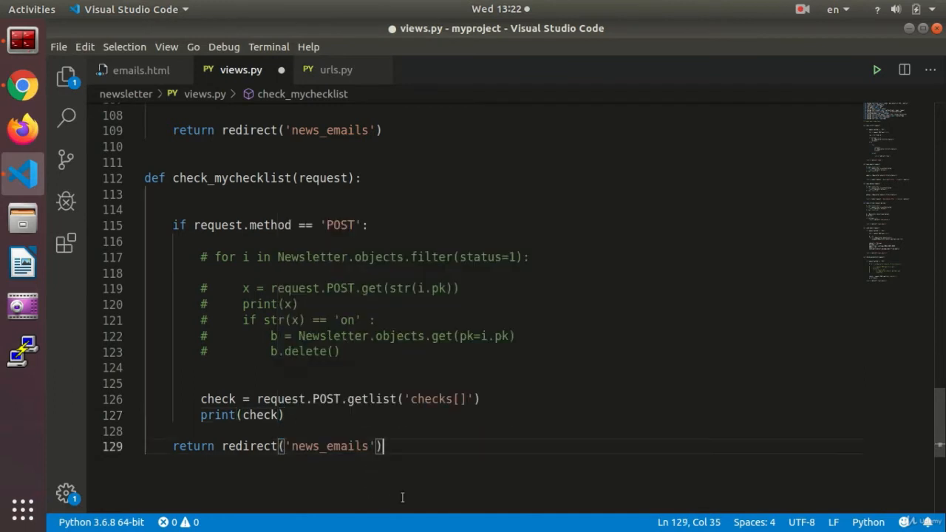
{"action": "left_click", "coordinate": [22, 85]}
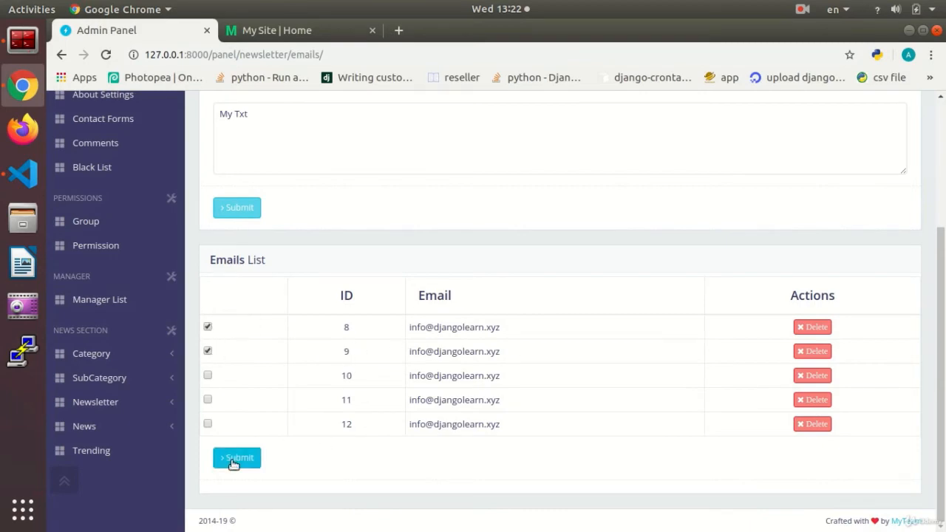
- Submit rows 8 and 9, then rows 9 and 11, checking each printed list in the log
{"action": "left_click", "coordinate": [236, 456]}
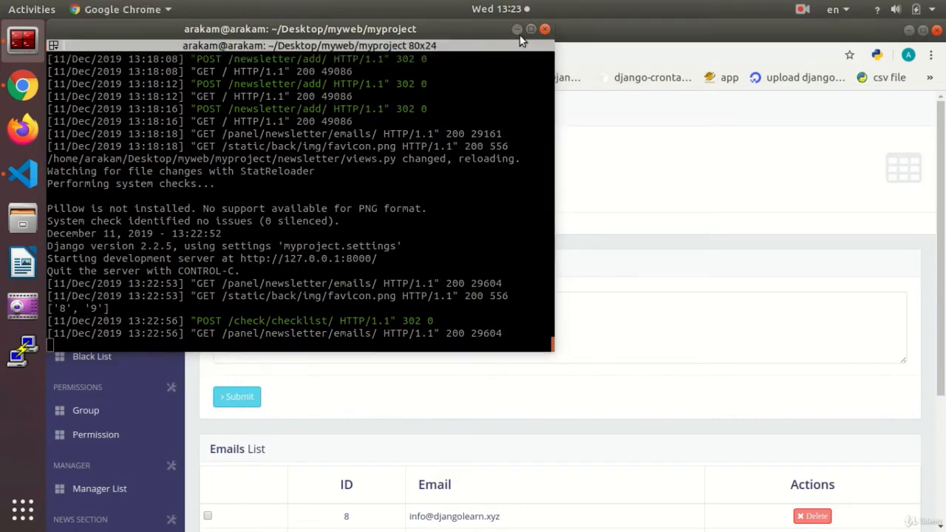
{"action": "left_click", "coordinate": [545, 28]}
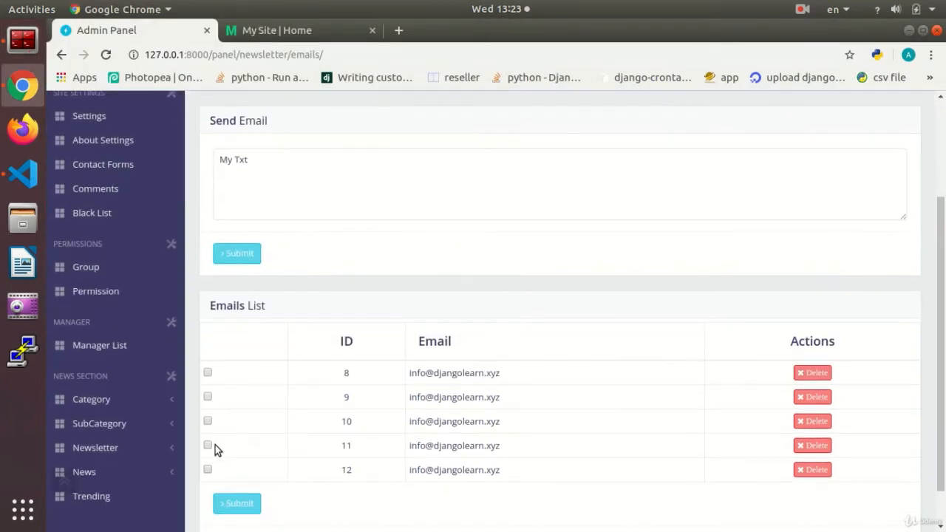
{"action": "left_click", "coordinate": [208, 445]}
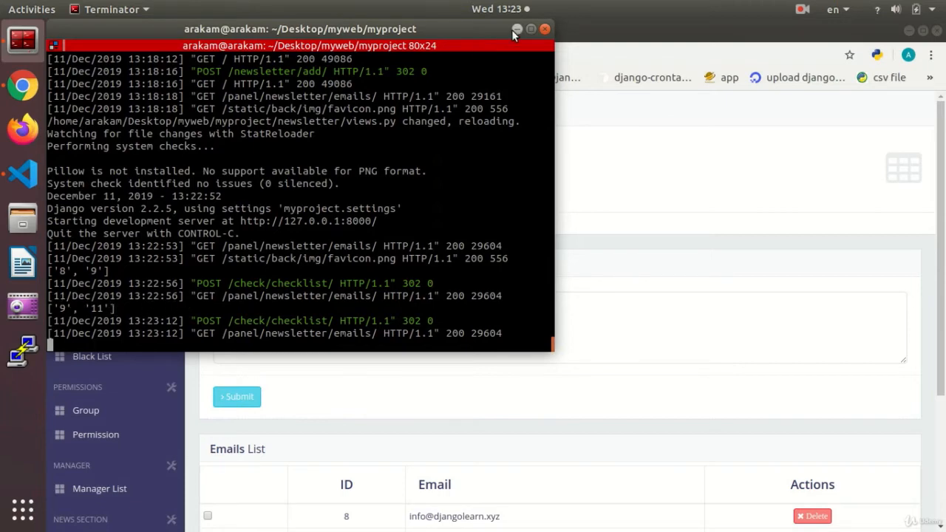
{"action": "left_click", "coordinate": [544, 29]}
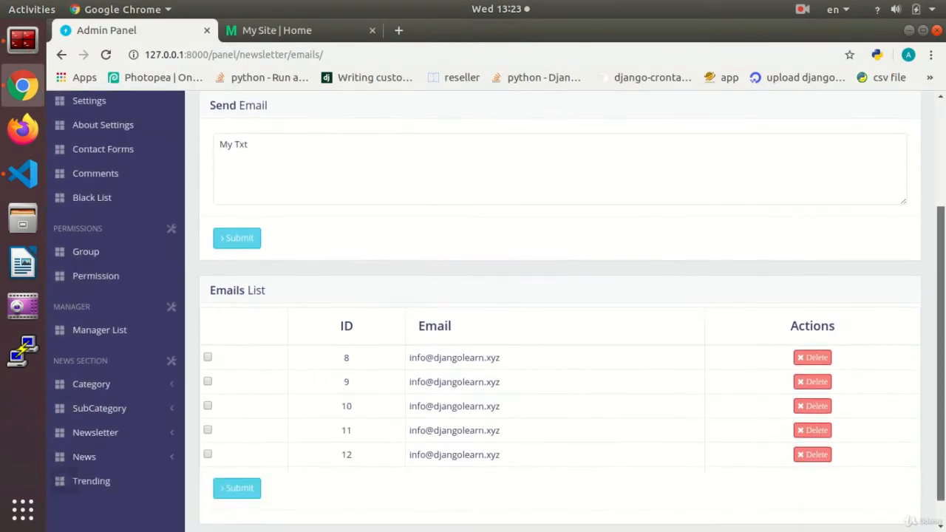
- Scroll the admin emails page back up to the top
{"action": "scroll", "scroll_direction": "up", "scroll_amount": 3}
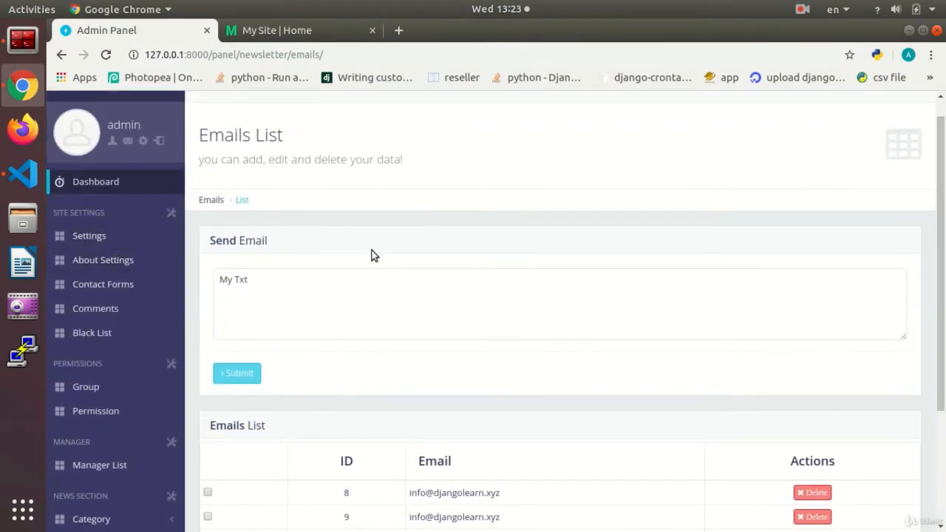
{"action": "scroll", "scroll_direction": "down", "scroll_amount": 3}
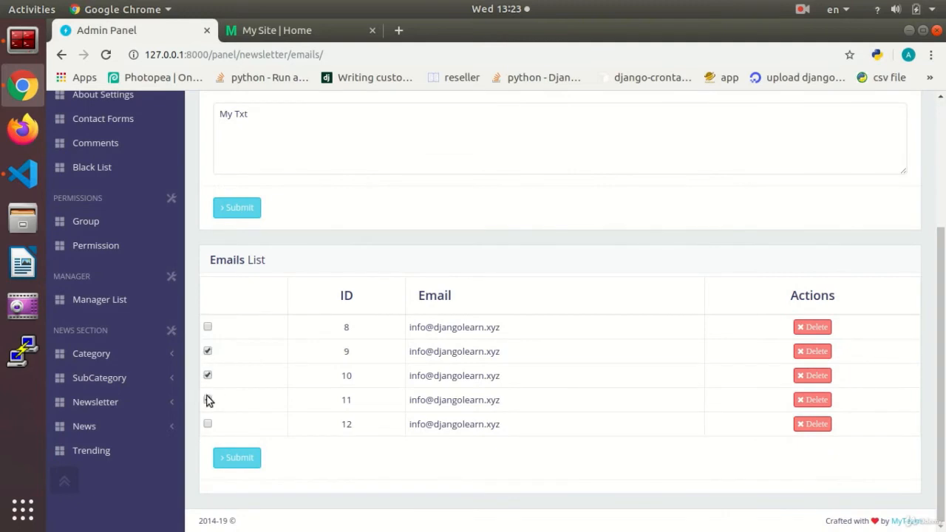
{"action": "scroll", "scroll_direction": "up", "scroll_amount": 3}
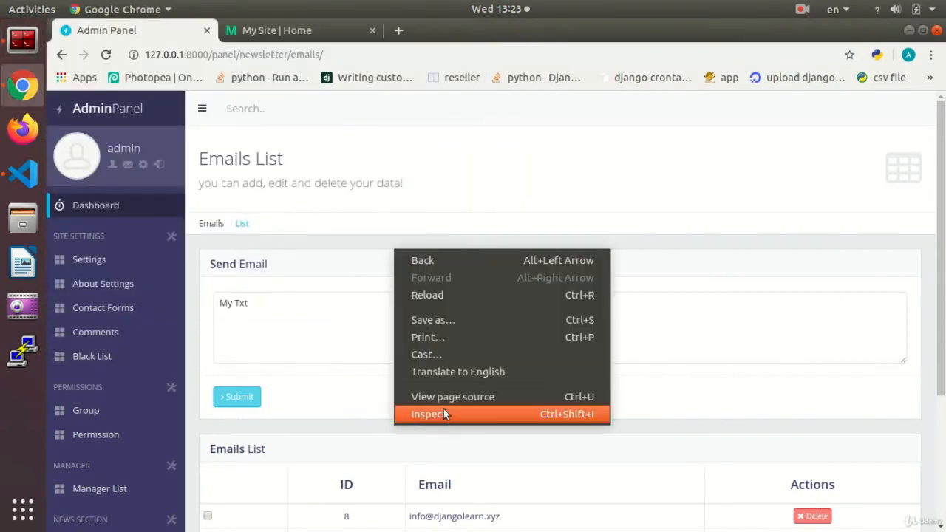
{"action": "left_click", "coordinate": [451, 397]}
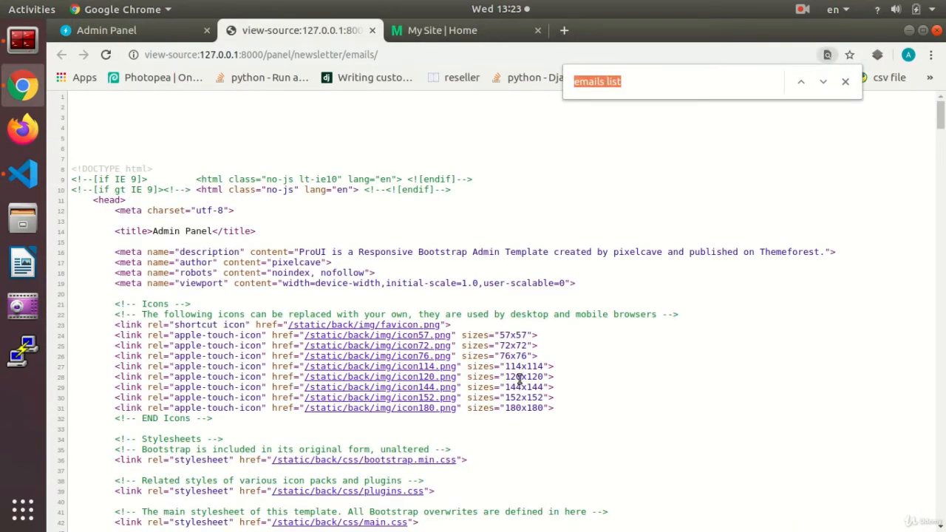
{"action": "key", "text": "Return"}
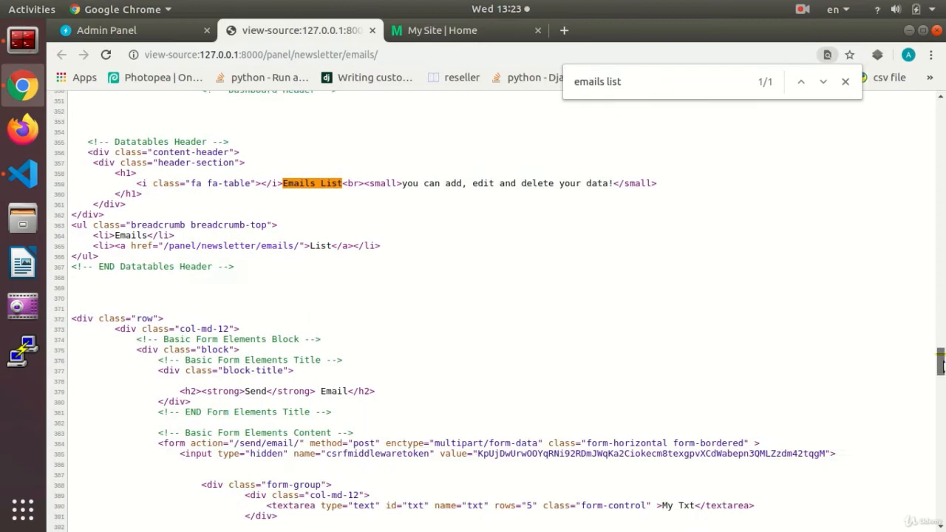
{"action": "scroll", "scroll_direction": "down", "scroll_amount": 3}
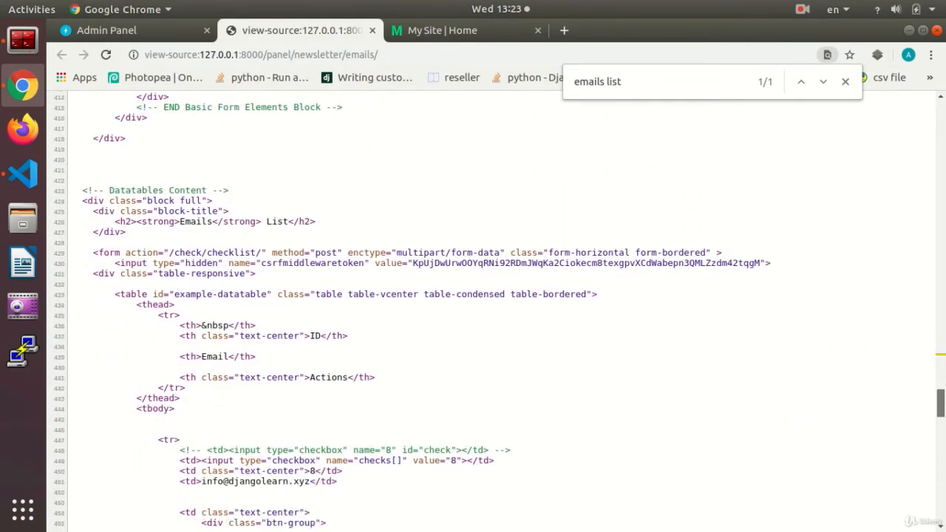
{"action": "scroll", "scroll_direction": "down", "scroll_amount": 3}
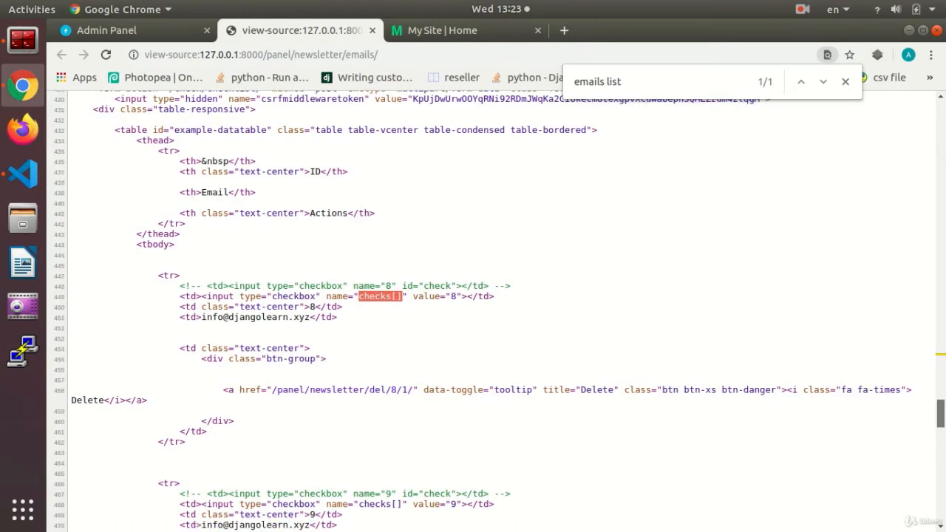
{"action": "scroll", "scroll_direction": "down", "scroll_amount": 3}
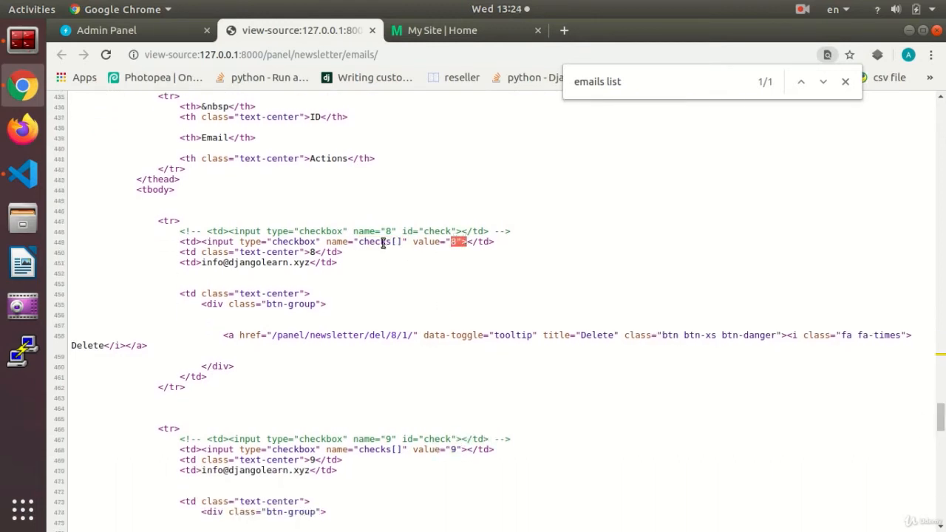
{"action": "scroll", "scroll_direction": "down", "scroll_amount": 3}
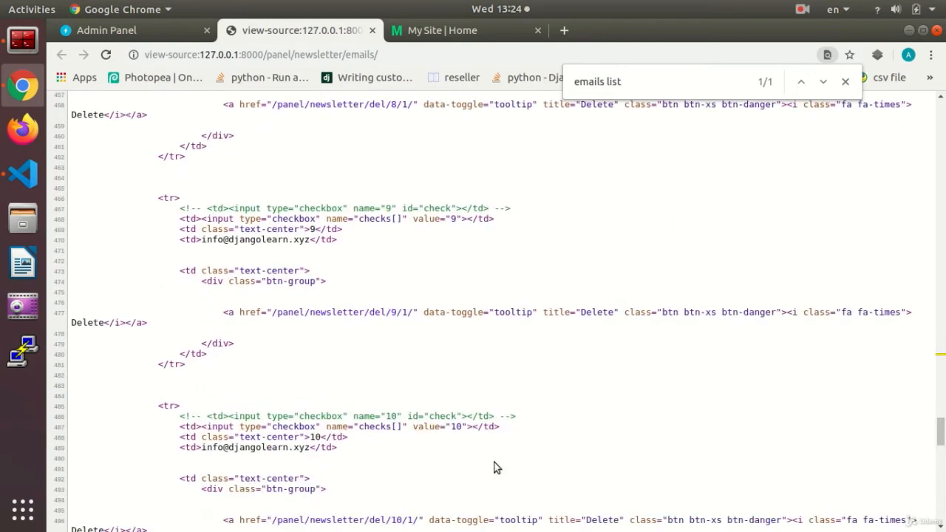
{"action": "double_click", "coordinate": [378, 426]}
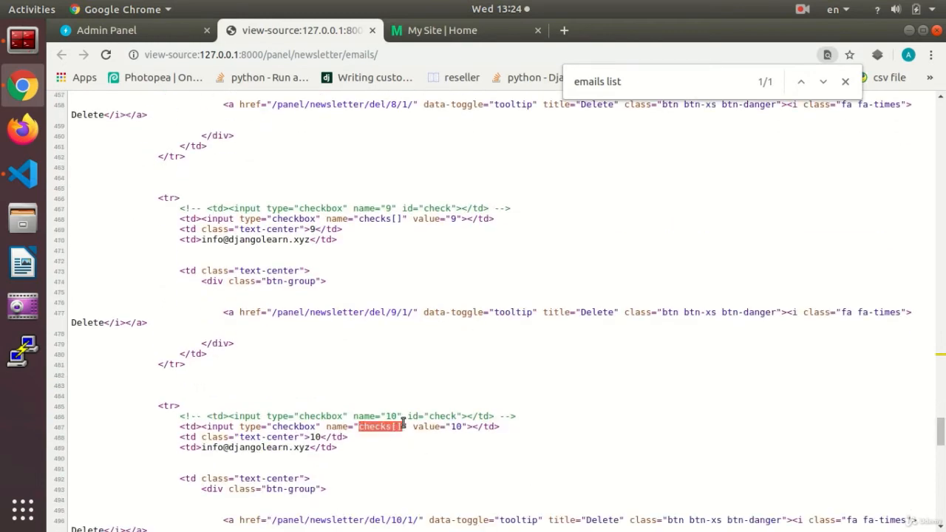
{"action": "mouse_move", "coordinate": [455, 426]}
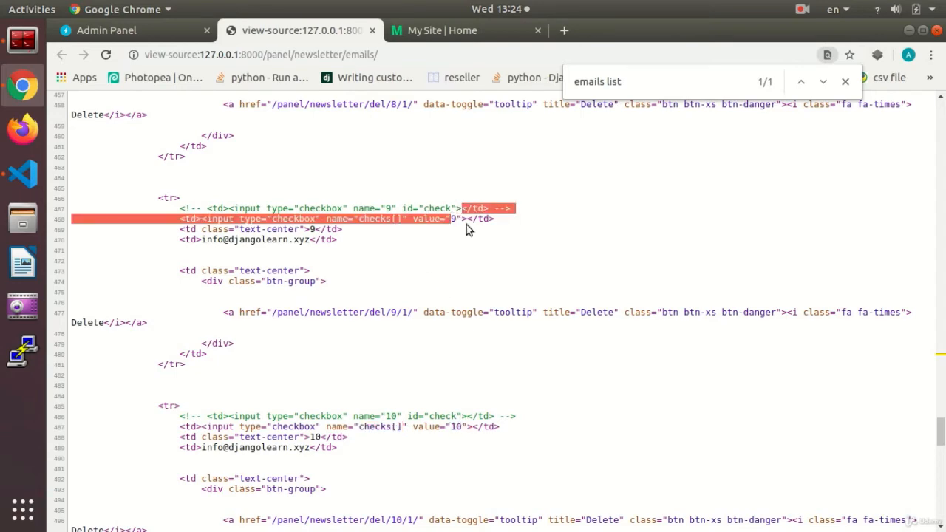
{"action": "scroll", "scroll_direction": "up", "scroll_amount": 3}
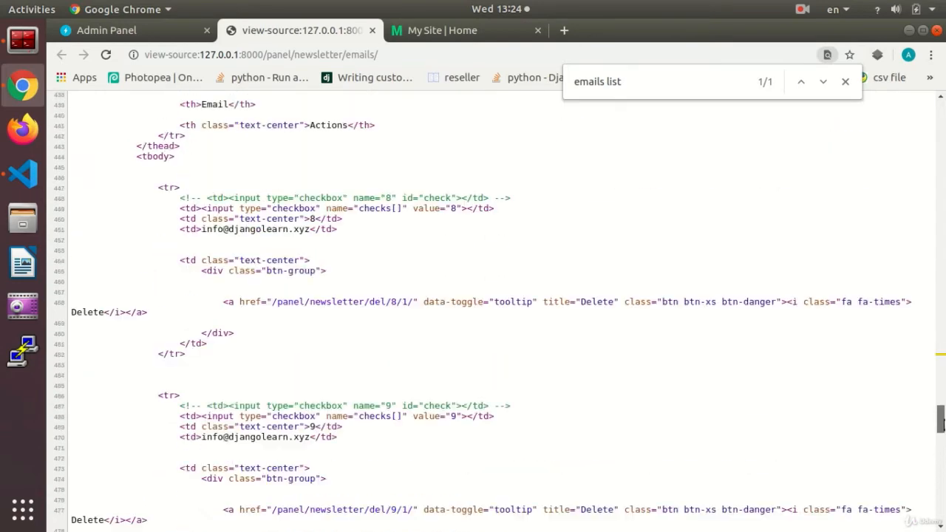
{"action": "scroll", "scroll_direction": "up", "scroll_amount": 3}
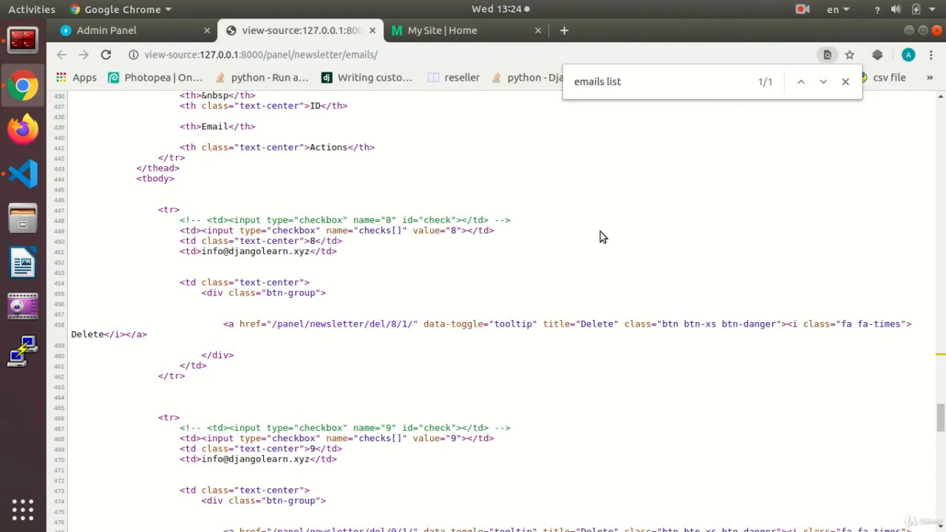
{"action": "mouse_move", "coordinate": [404, 242]}
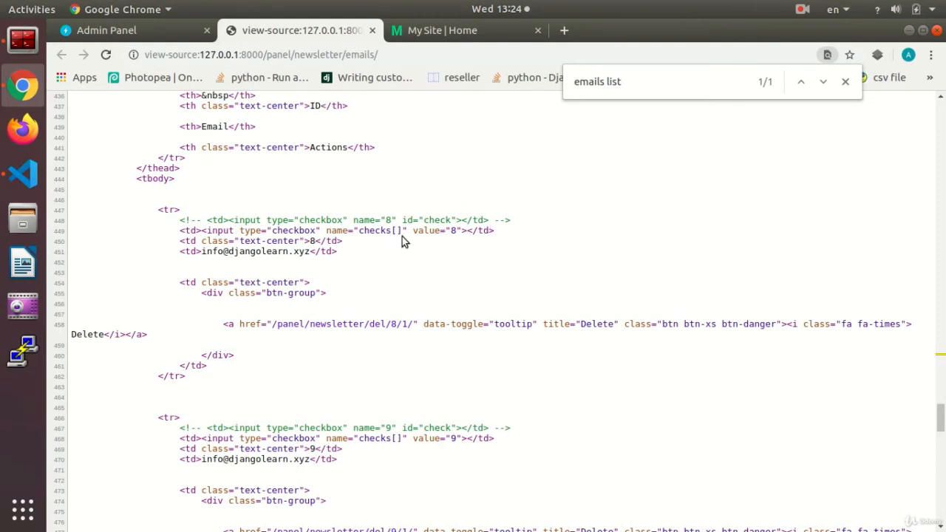
{"action": "left_click", "coordinate": [133, 30]}
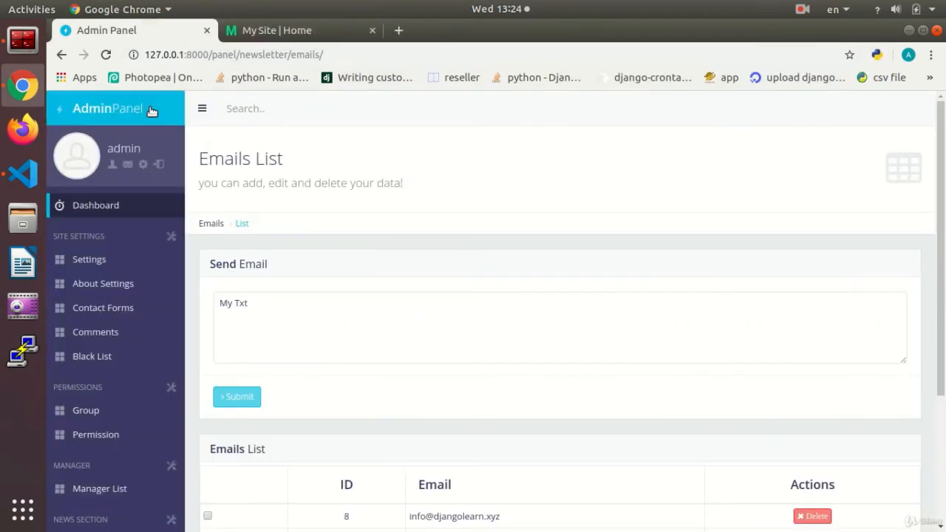
- Submit rows 9 and 10, confirm ['9', '10'] in the log, and return to views.py
{"action": "scroll", "scroll_direction": "down", "scroll_amount": 3}
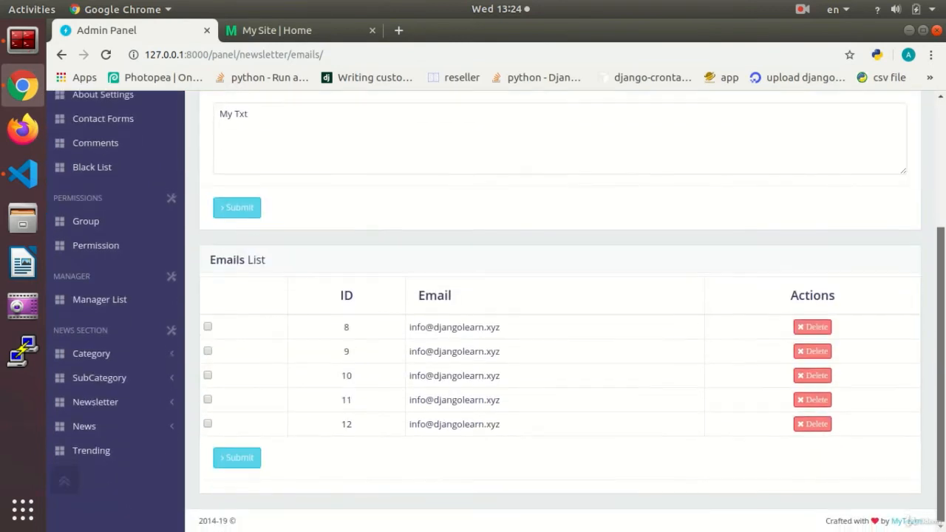
{"action": "mouse_move", "coordinate": [838, 430]}
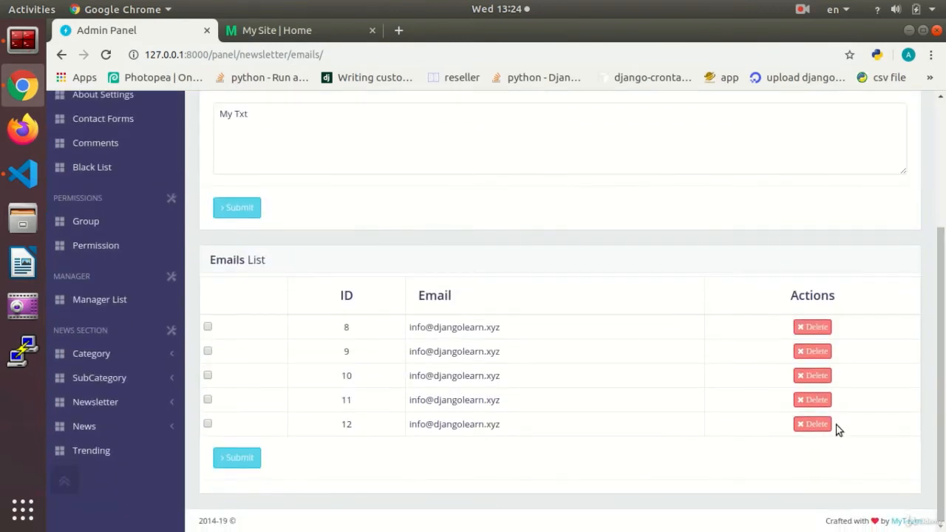
{"action": "mouse_move", "coordinate": [512, 332]}
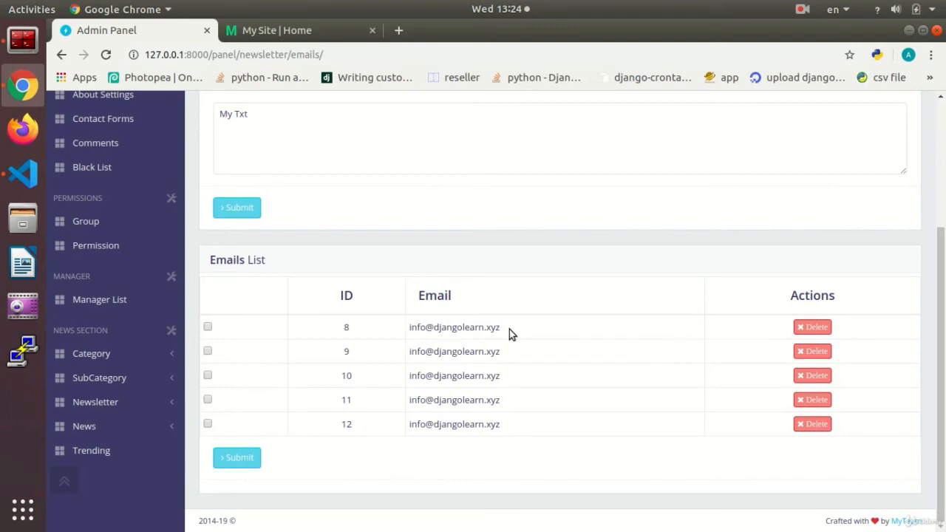
{"action": "left_click", "coordinate": [23, 175]}
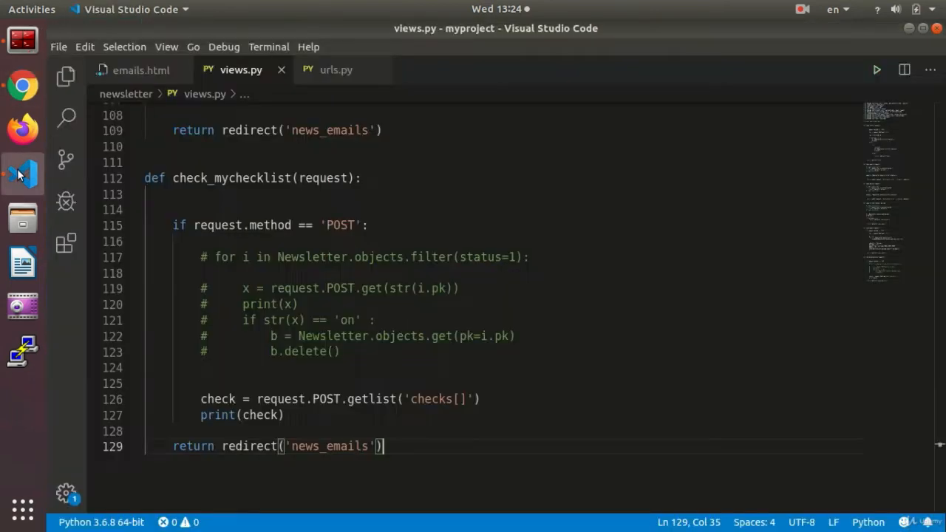
{"action": "mouse_move", "coordinate": [38, 161]}
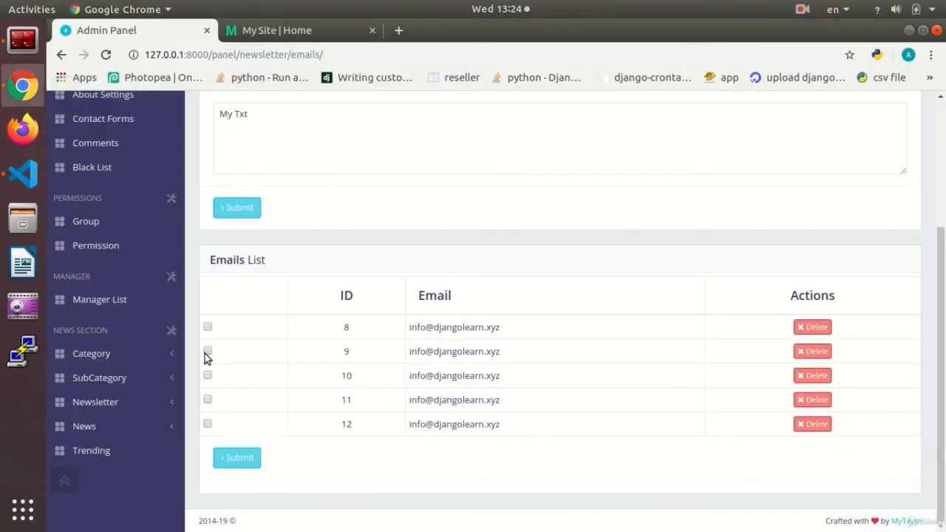
{"action": "scroll", "scroll_direction": "up", "scroll_amount": 3}
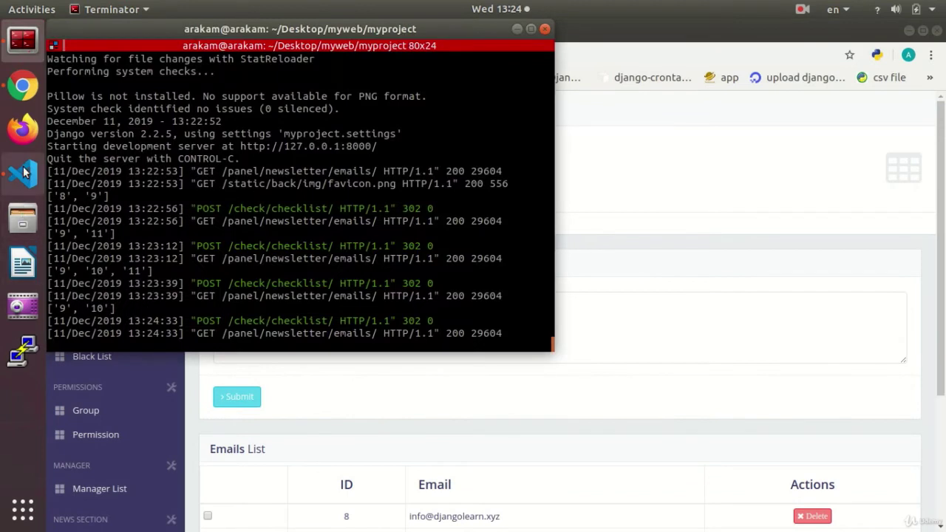
{"action": "left_click", "coordinate": [22, 175]}
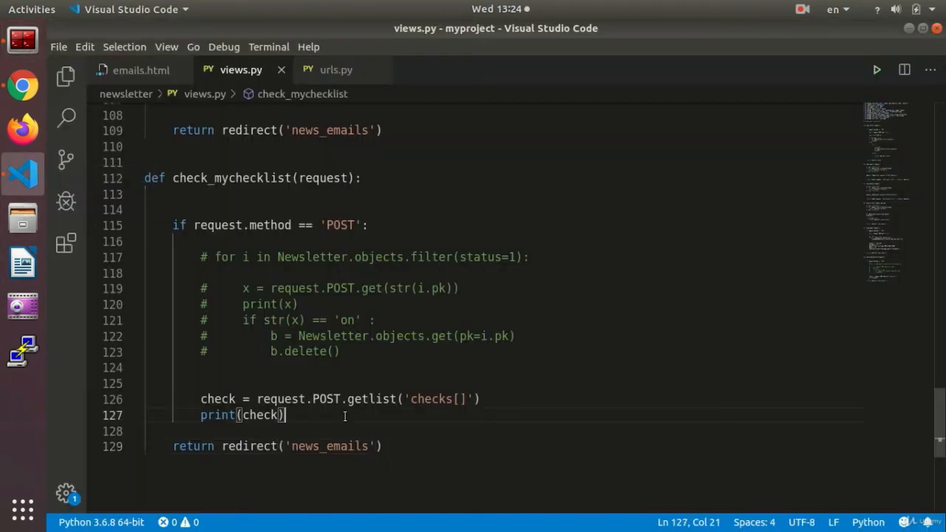
- Add a 'for i in check' loop calling Newsletter.objects.get(pk=i).name
{"action": "key", "text": "Return"}
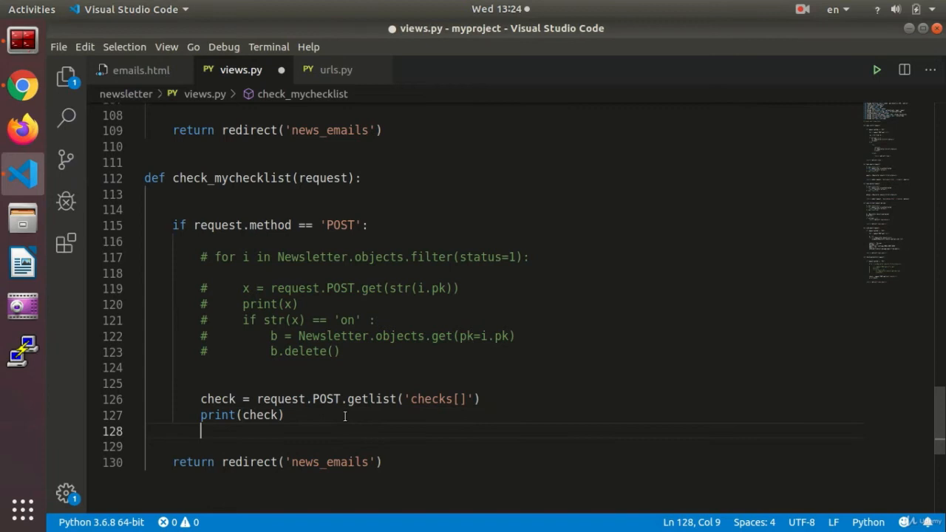
{"action": "type", "text": "for i in"}
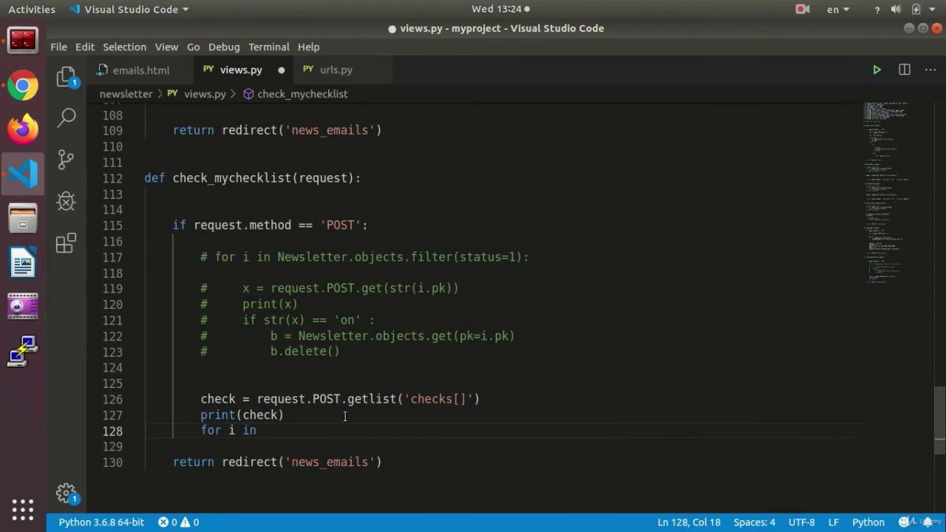
{"action": "type", "text": "check :"}
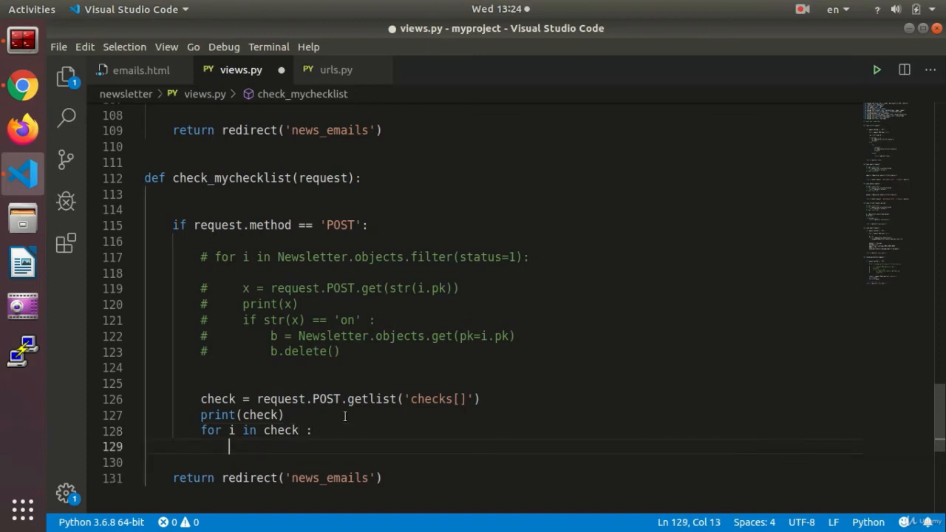
{"action": "mouse_move", "coordinate": [295, 335]}
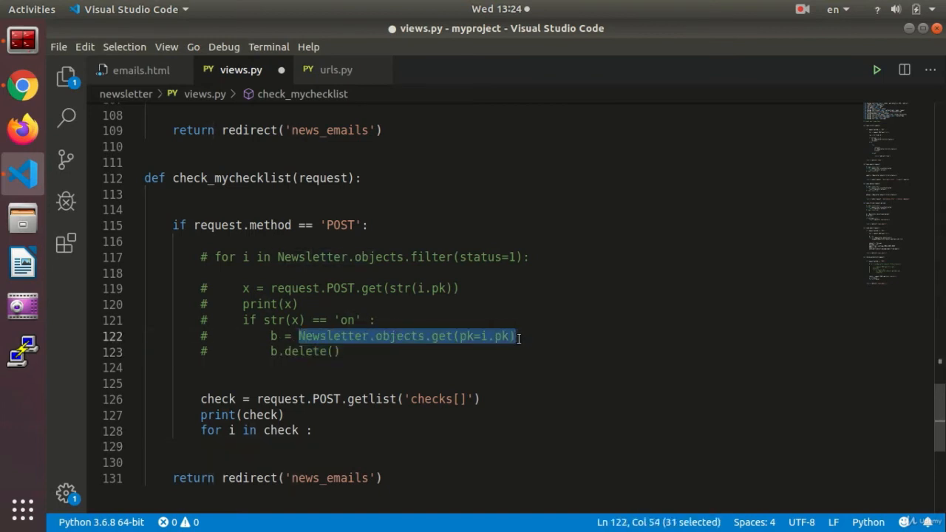
{"action": "left_click", "coordinate": [301, 430]}
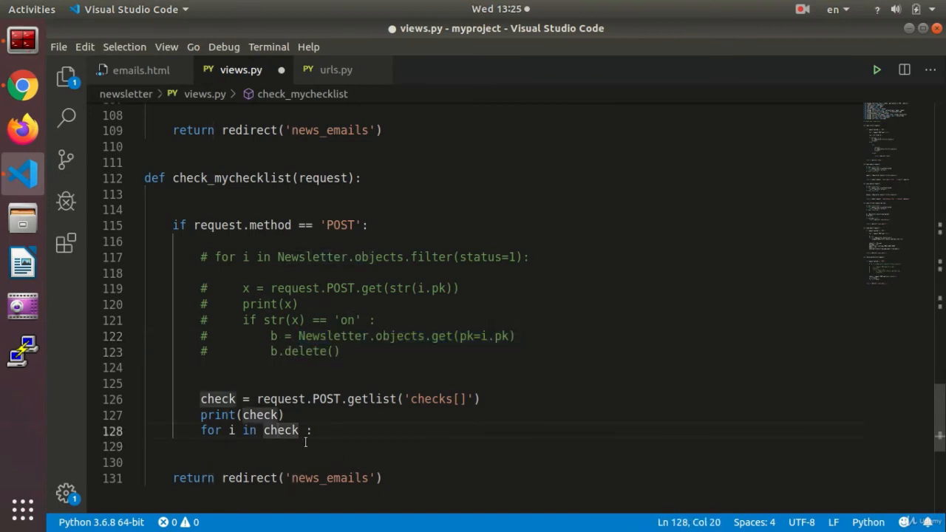
{"action": "type", "text": "Newsletter.objects.get(pk=i.pk)"}
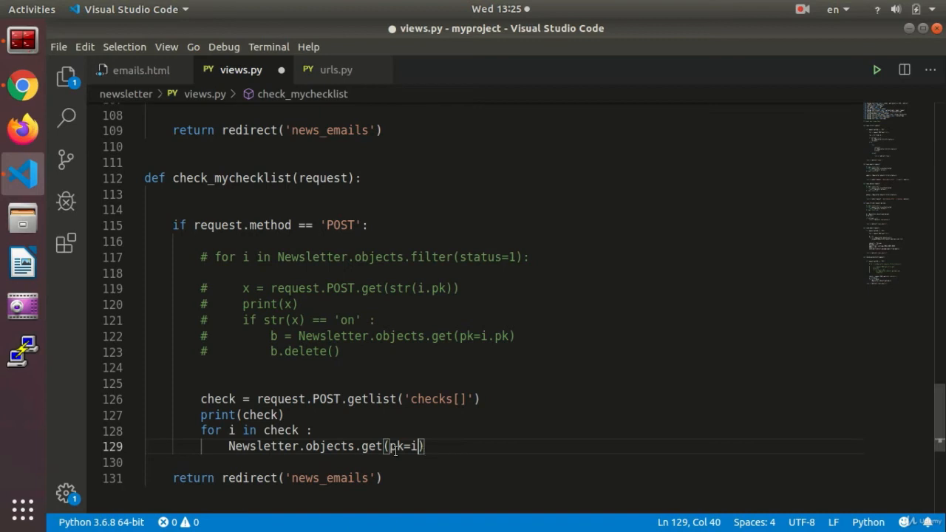
{"action": "type", "text": "."}
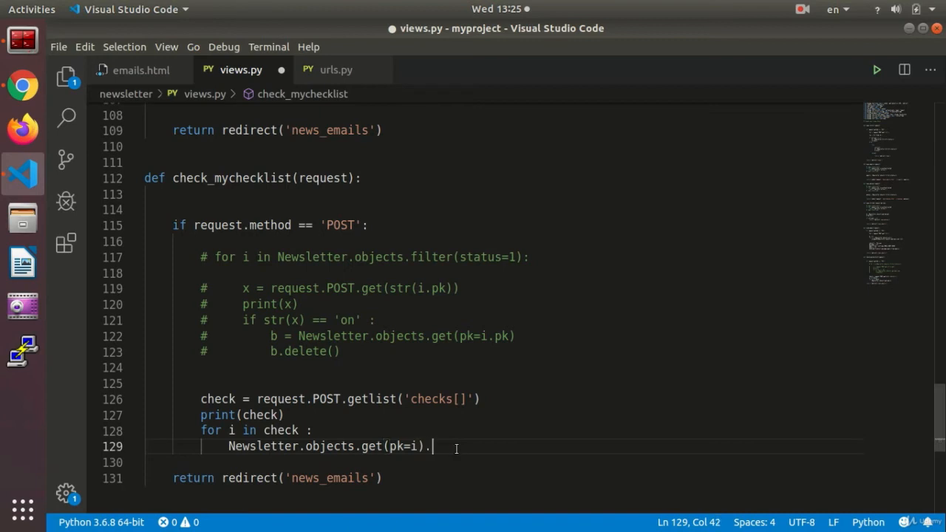
{"action": "type", "text": "name"}
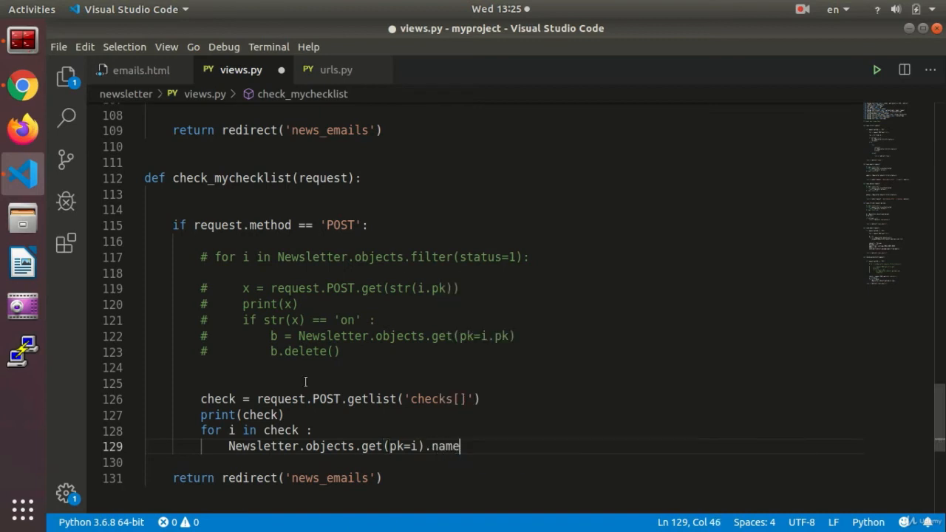
- Open models.py to check the Newsletter model's fields
{"action": "left_click", "coordinate": [66, 76]}
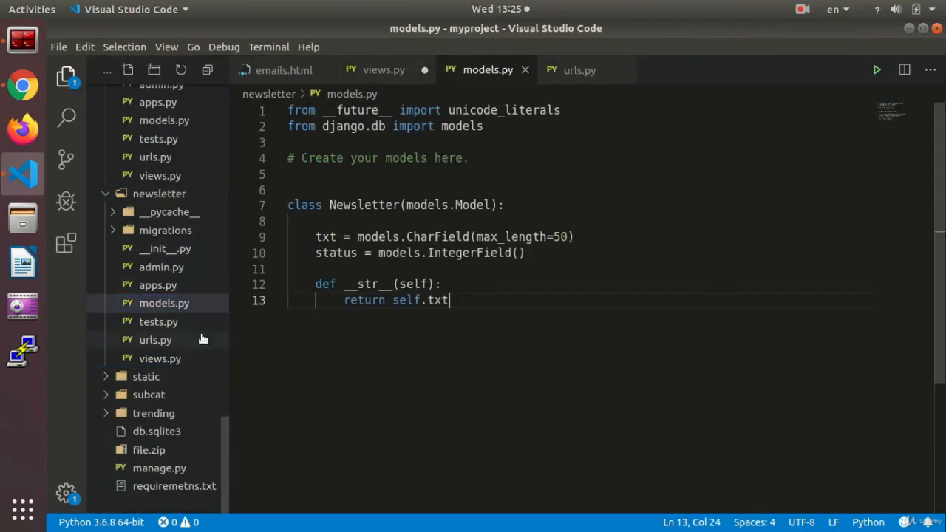
- Switch the field to .txt, store it in b, print b, and save views.py
{"action": "left_click", "coordinate": [384, 70]}
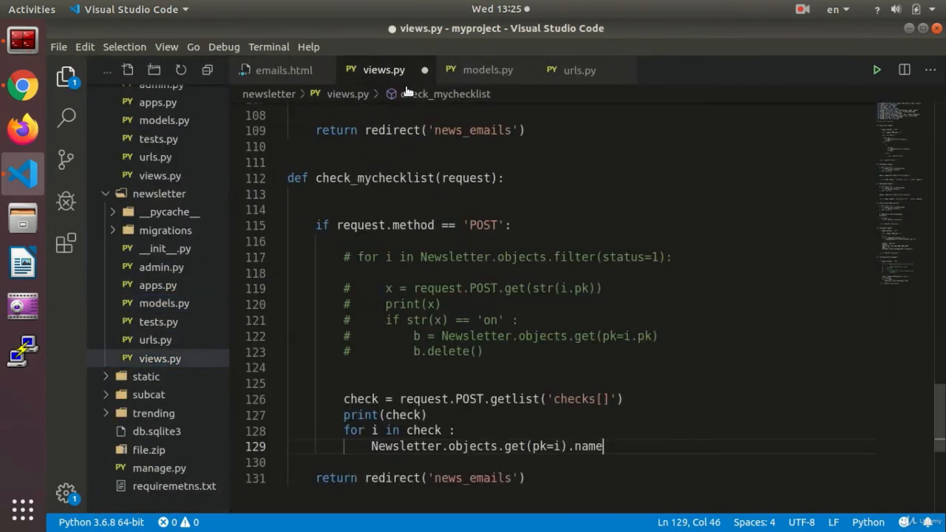
{"action": "key", "text": "BackSpace"}
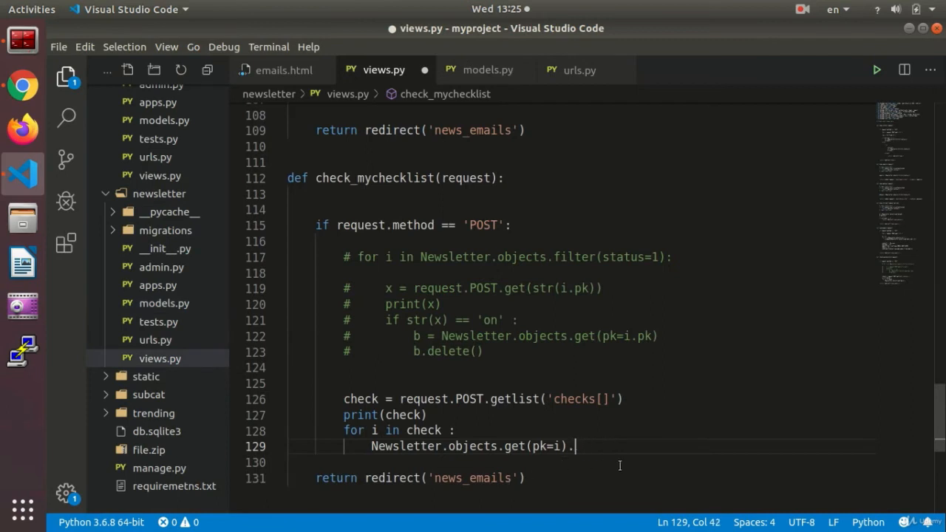
{"action": "type", "text": "txt"}
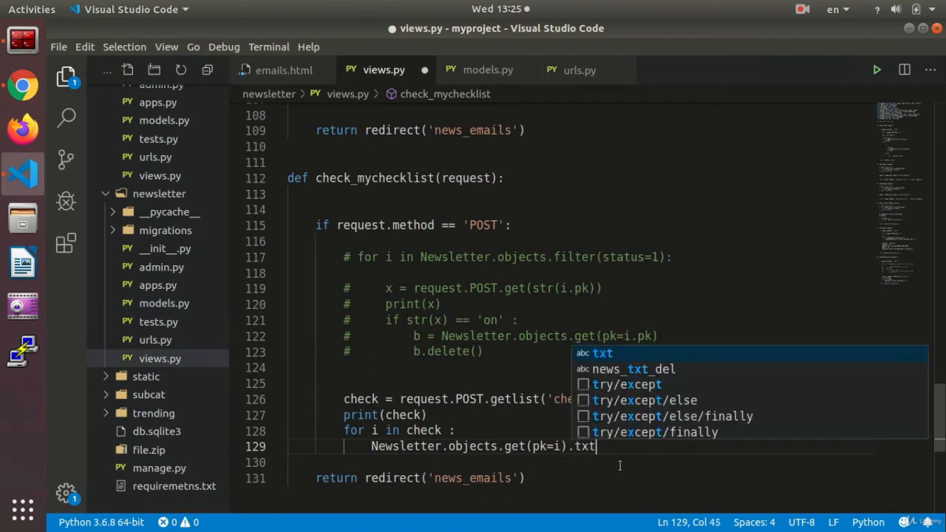
{"action": "key", "text": "Escape"}
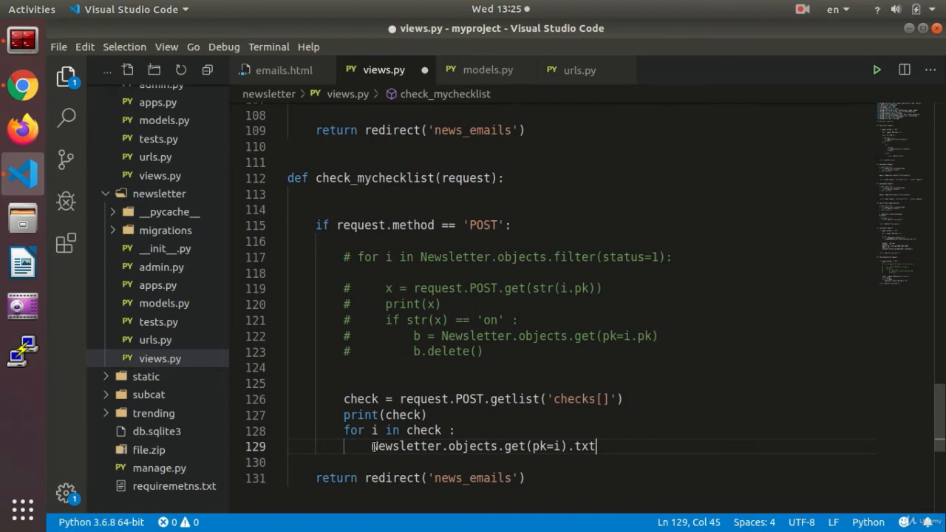
{"action": "type", "text": "b="}
{"action": "left_click", "coordinate": [581, 461]}
{"action": "type", "text": "print"}
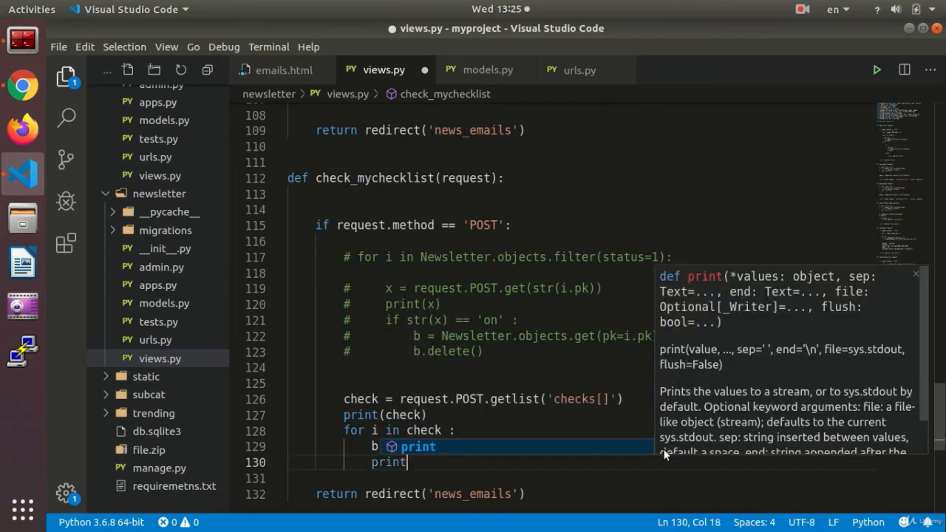
{"action": "type", "text": "(b"}
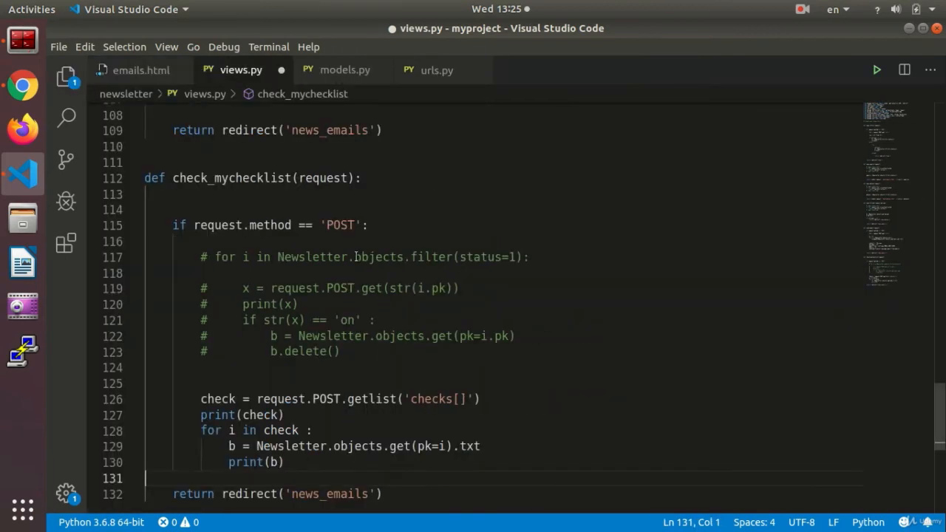
{"action": "key", "text": "ctrl+s"}
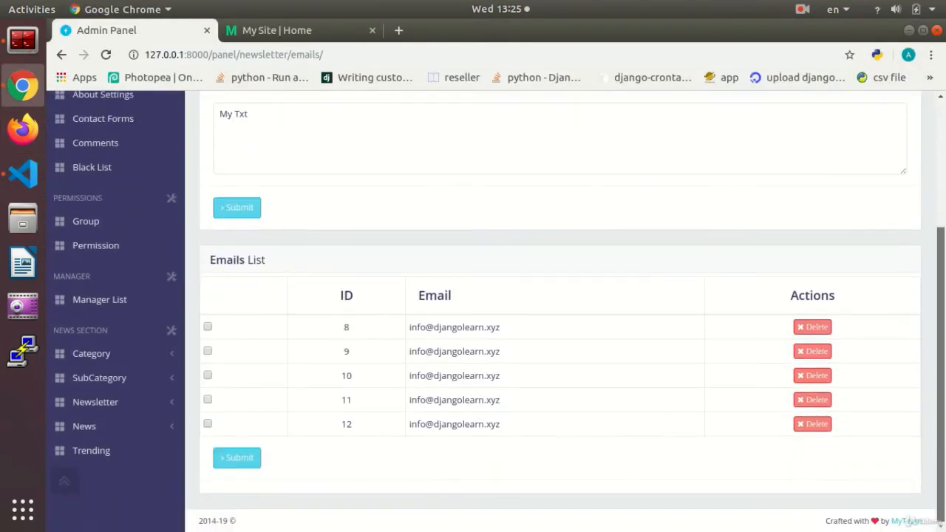
- Tick email ID 9 in the admin Emails List and scroll back to the top
{"action": "left_click", "coordinate": [208, 350]}
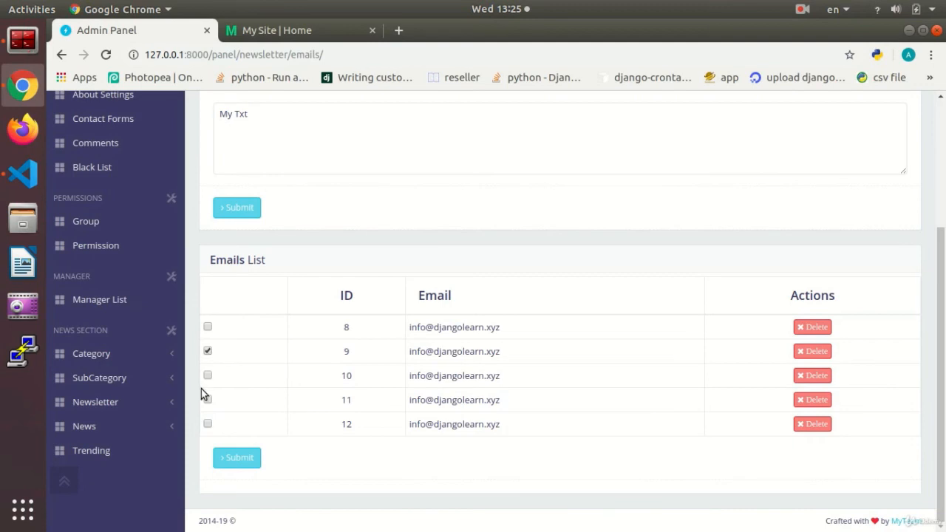
{"action": "scroll", "scroll_direction": "up", "scroll_amount": 3}
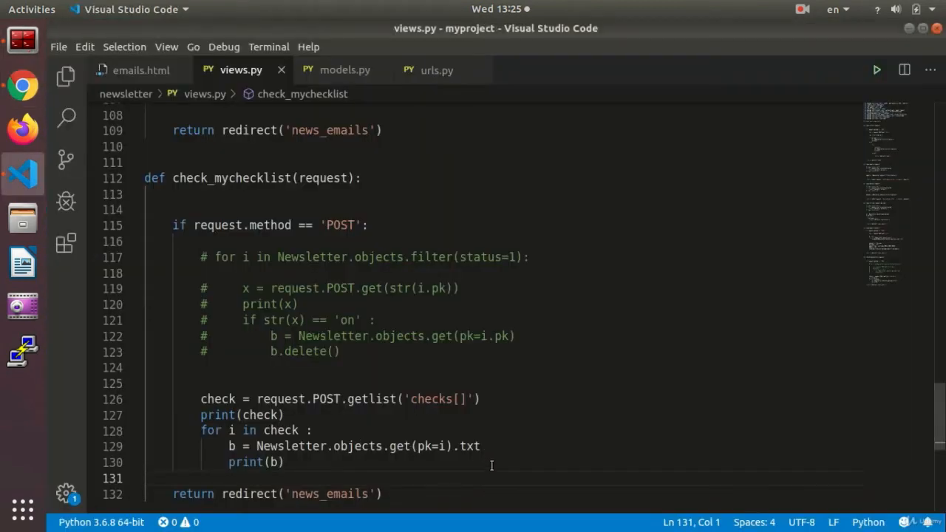
{"action": "mouse_move", "coordinate": [327, 454]}
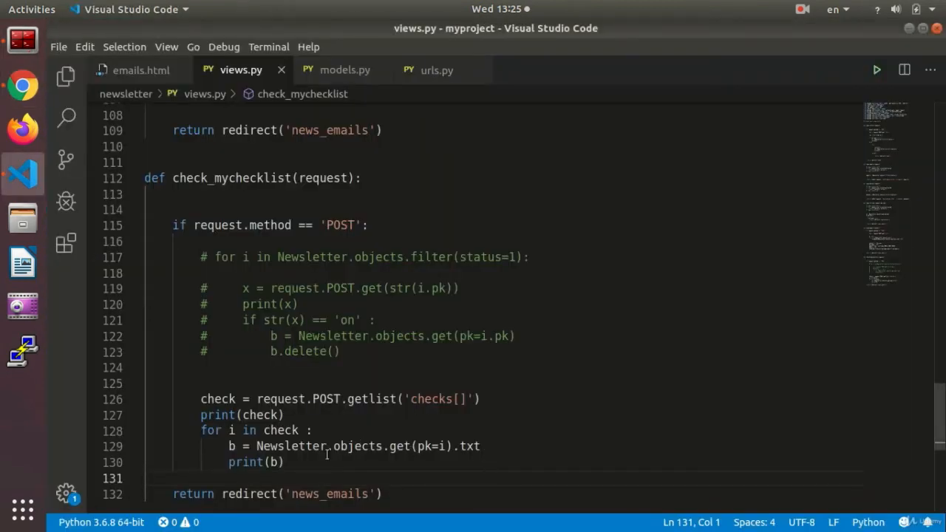
{"action": "mouse_move", "coordinate": [212, 448]}
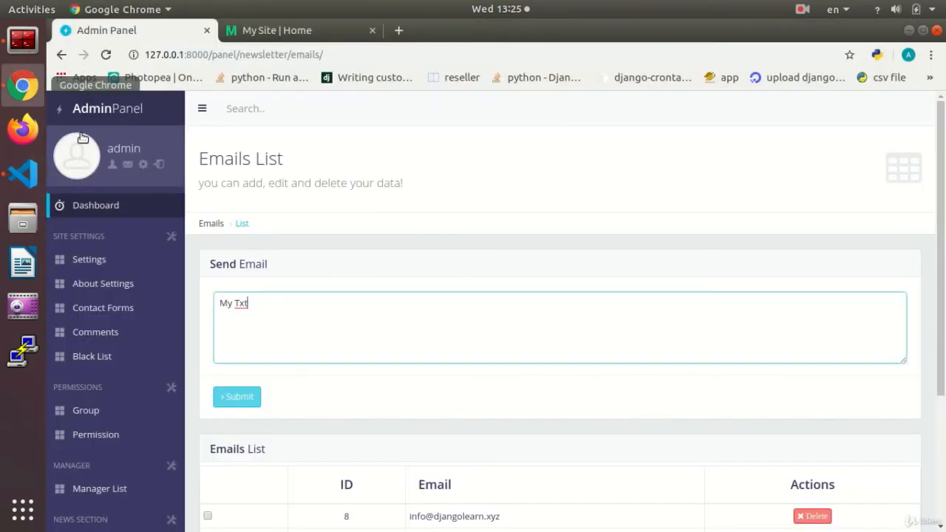
- Scroll down views.py to the check_mychecklist loop that now calls b.delete()
{"action": "scroll", "scroll_direction": "down", "scroll_amount": 3}
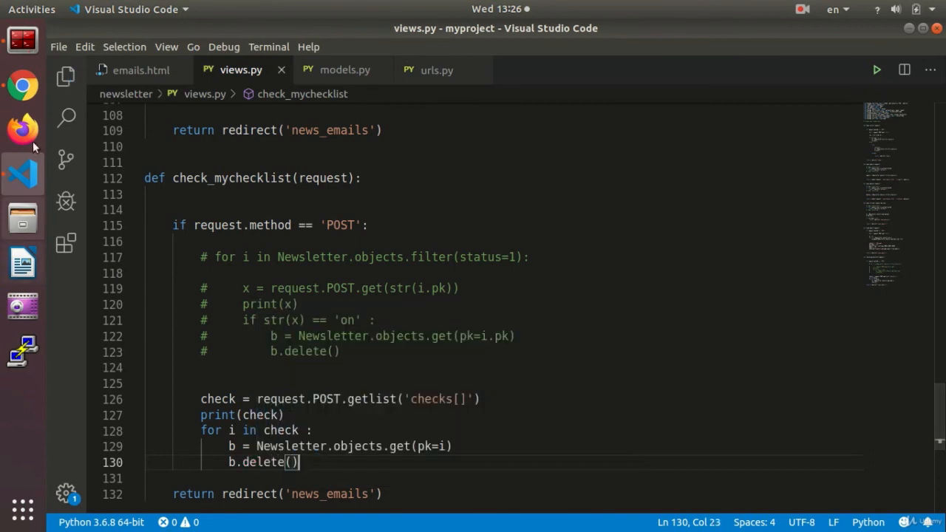
- Tick email ID 9 in the admin Emails List and submit it for deletion
{"action": "left_click", "coordinate": [22, 86]}
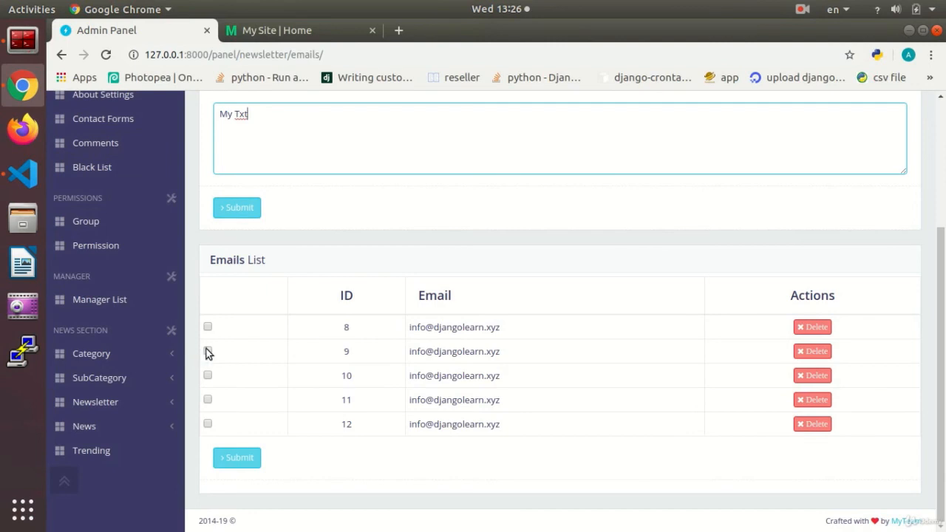
{"action": "left_click", "coordinate": [237, 457]}
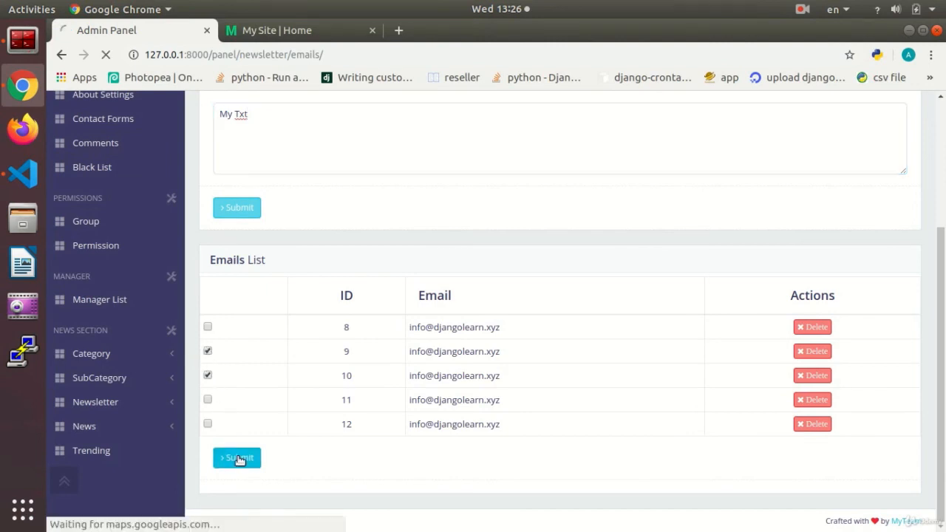
{"action": "left_click", "coordinate": [237, 457]}
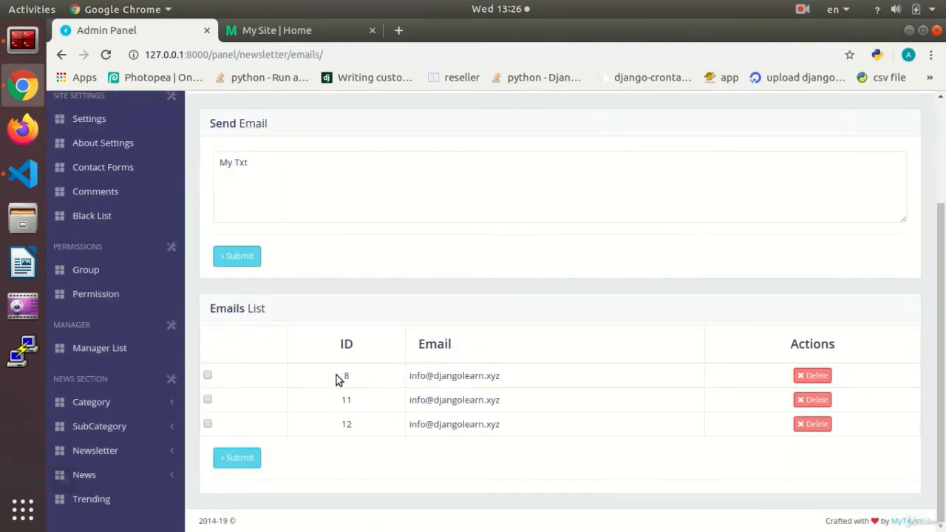
{"action": "mouse_move", "coordinate": [425, 390]}
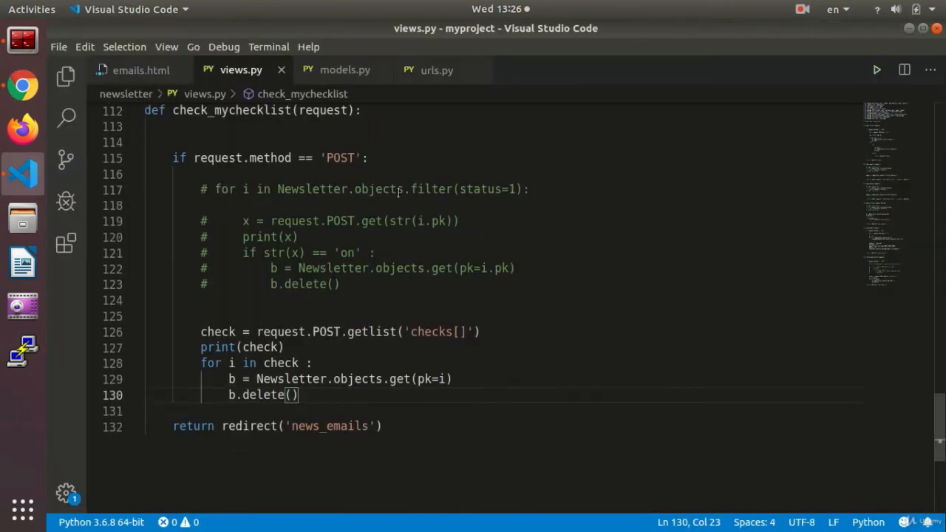
{"action": "mouse_move", "coordinate": [477, 198]}
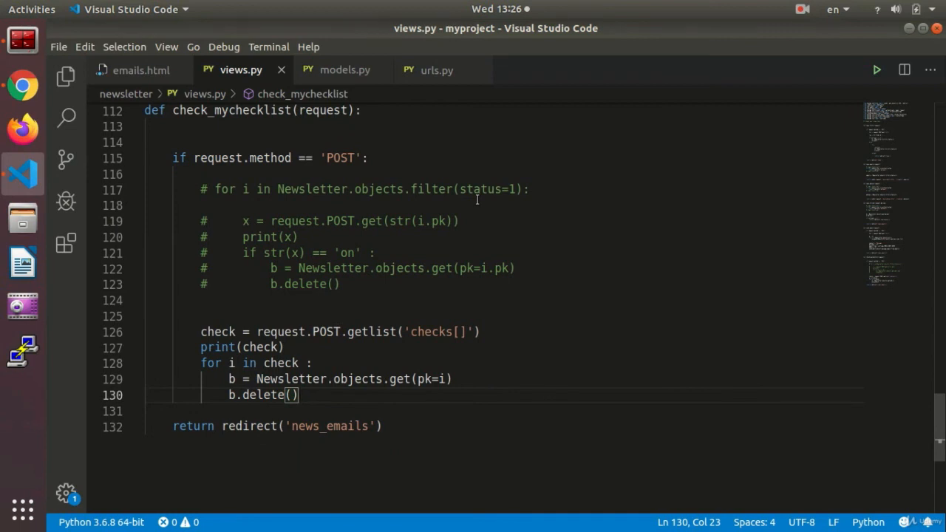